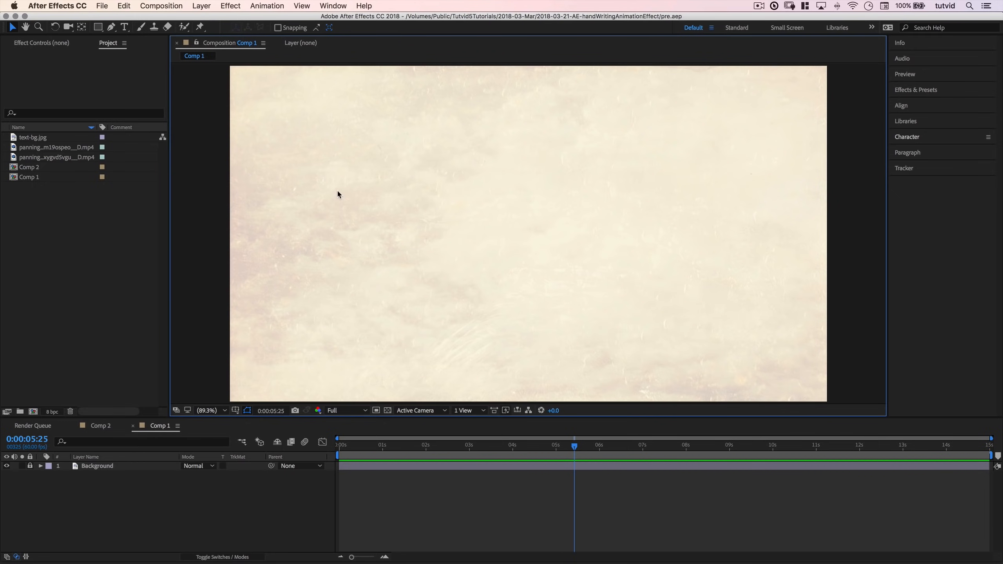
{"action": "mouse_move", "coordinate": [344, 196]}
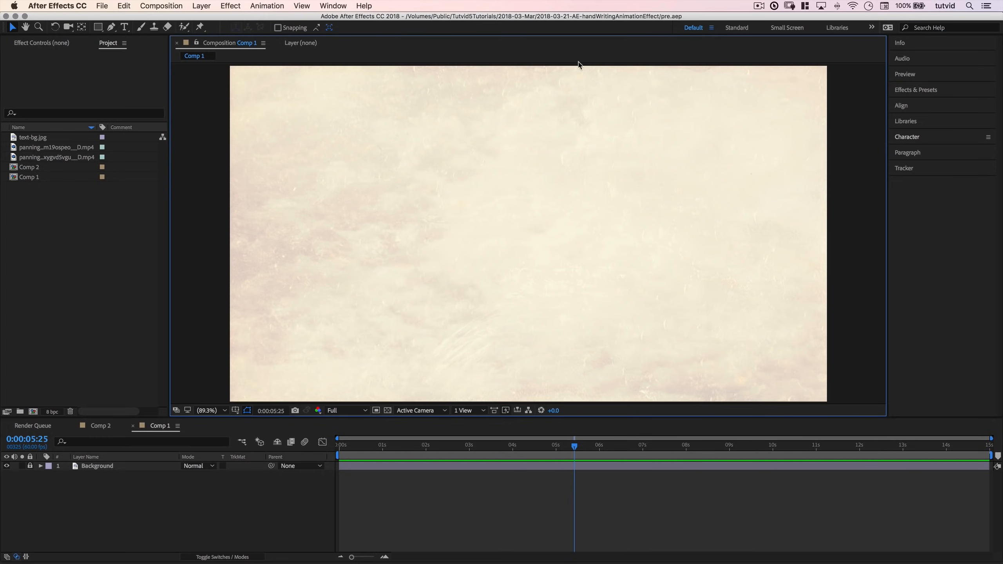
{"action": "mouse_move", "coordinate": [174, 94]}
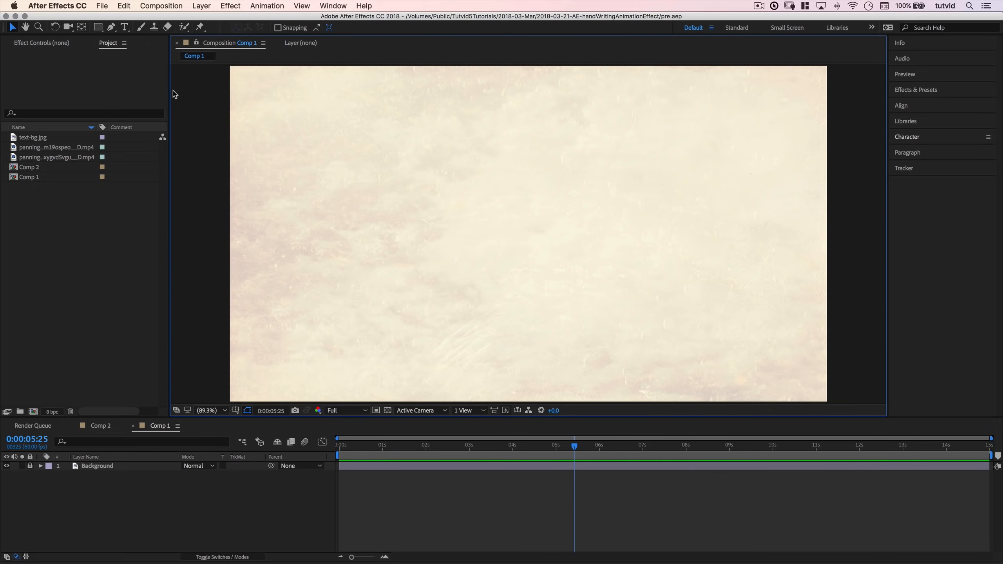
- Create a new text layer in the comp reading SAVAGE
{"action": "left_click", "coordinate": [126, 27]}
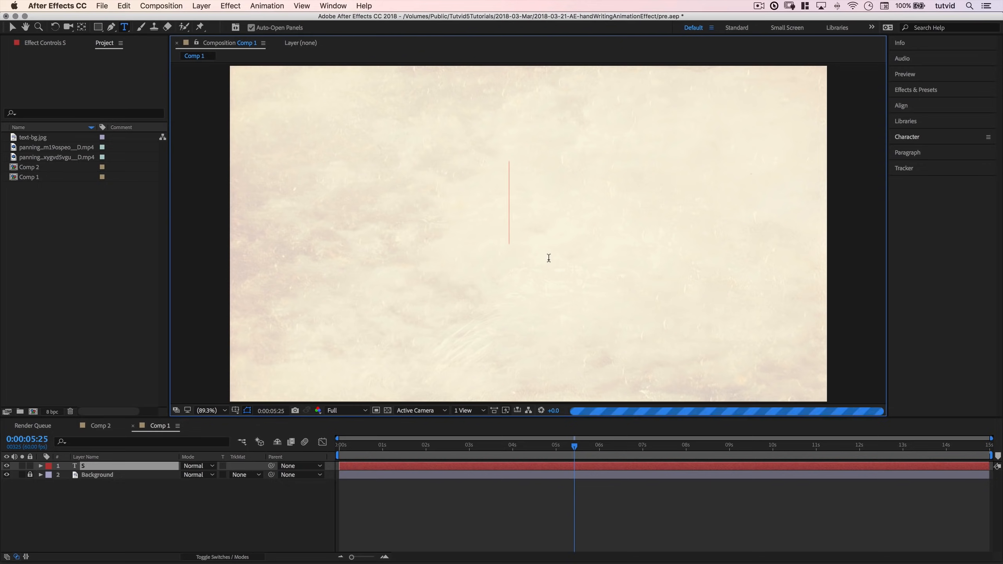
{"action": "type", "text": "SAVAGE"}
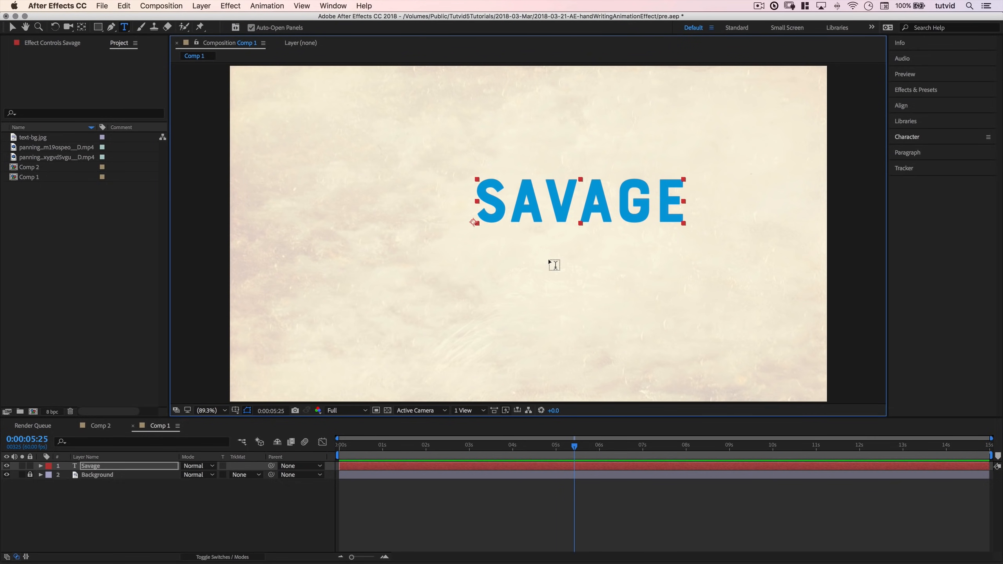
{"action": "mouse_move", "coordinate": [728, 174]}
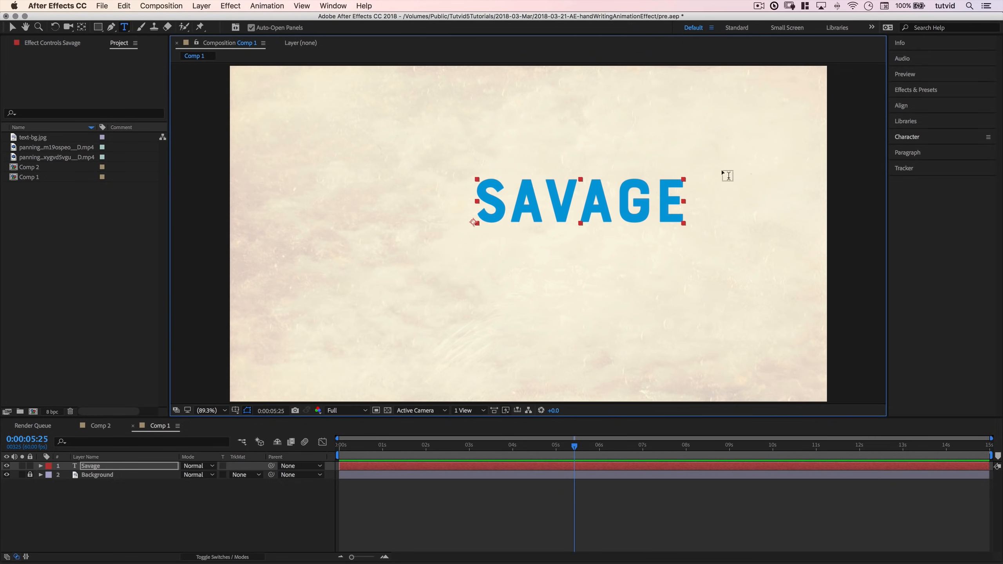
- Set the text to the Blacksword script font at 500 px
{"action": "left_click", "coordinate": [907, 136]}
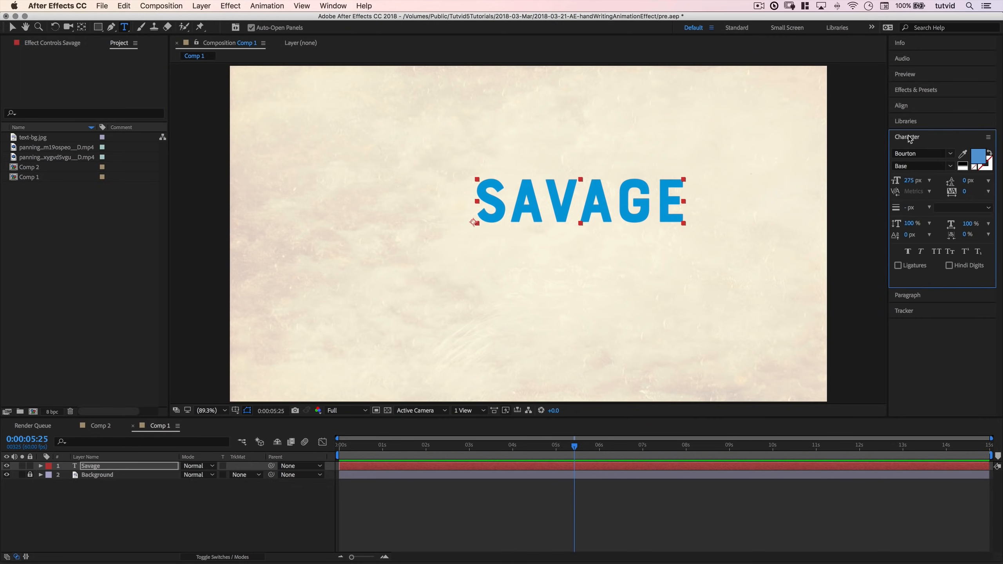
{"action": "left_click", "coordinate": [923, 166]}
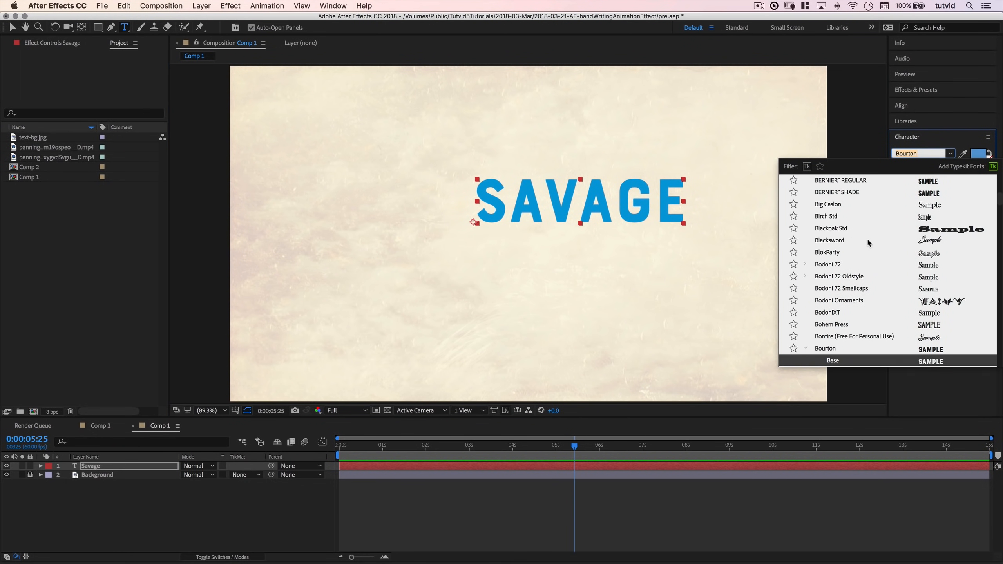
{"action": "left_click", "coordinate": [829, 240]}
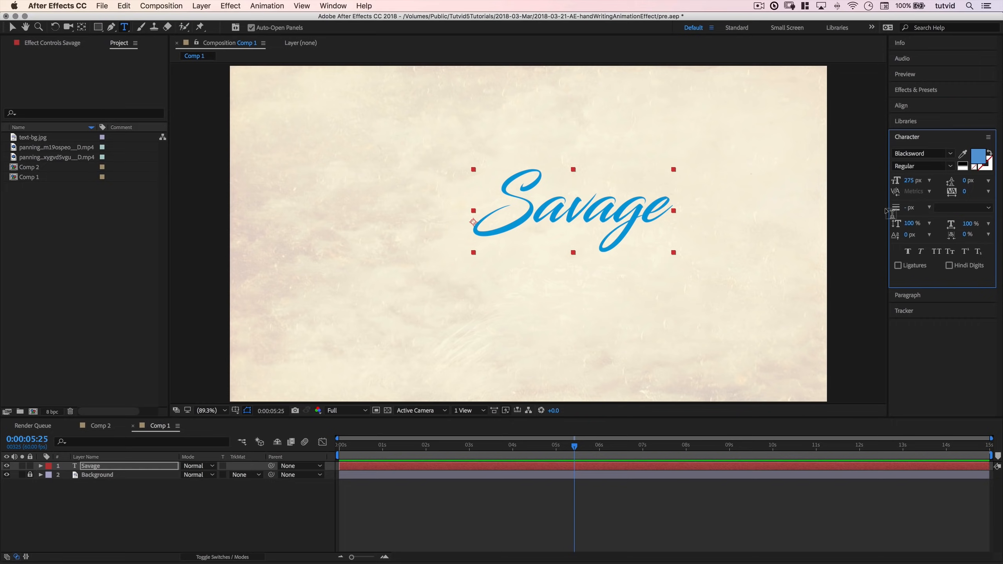
{"action": "left_click", "coordinate": [912, 180]}
{"action": "type", "text": "500"}
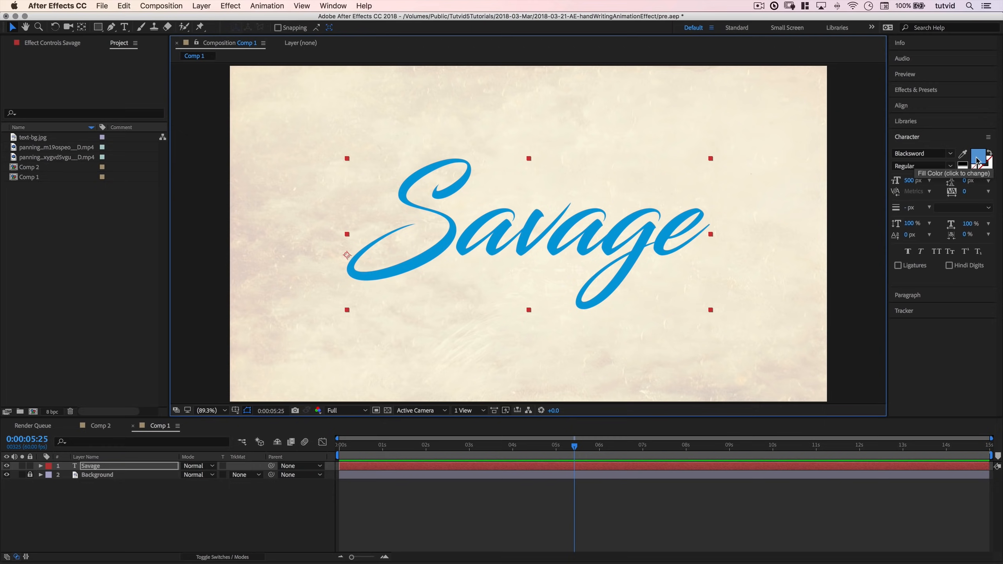
- Change the Savage text fill to a deeper blue (#186CB5)
{"action": "left_click", "coordinate": [982, 159]}
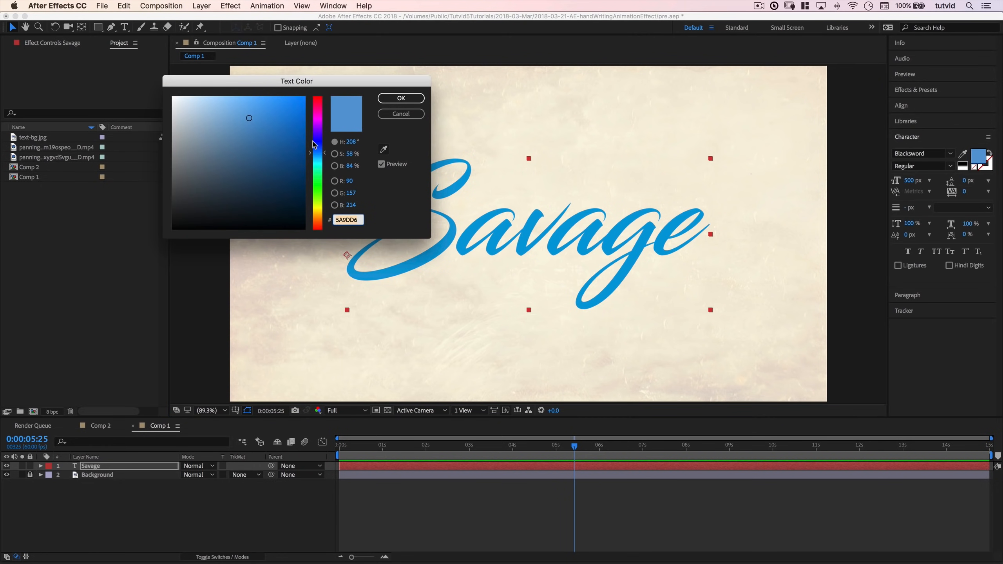
{"action": "left_click_drag", "start_coordinate": [249, 117], "coordinate": [247, 174]}
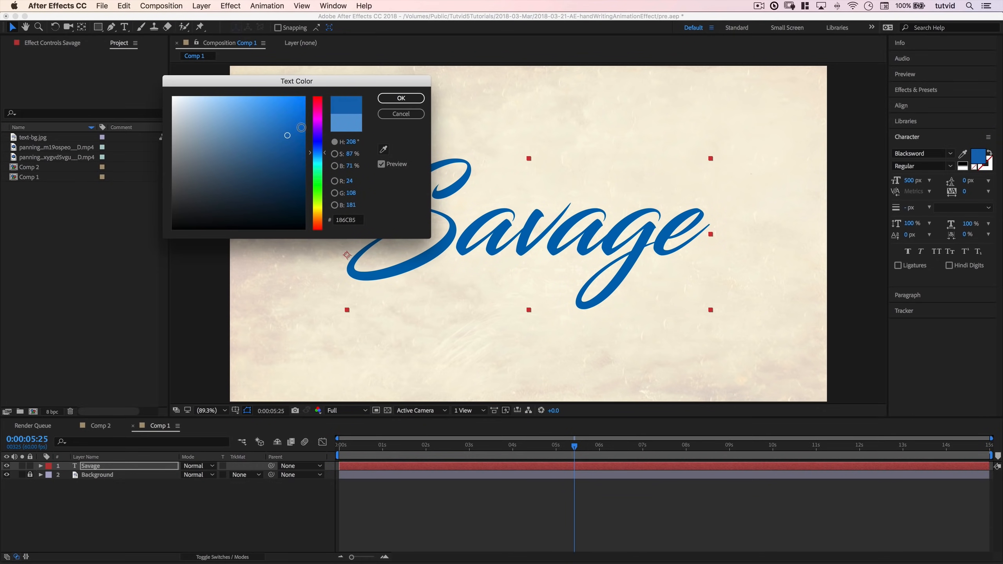
{"action": "left_click", "coordinate": [401, 98]}
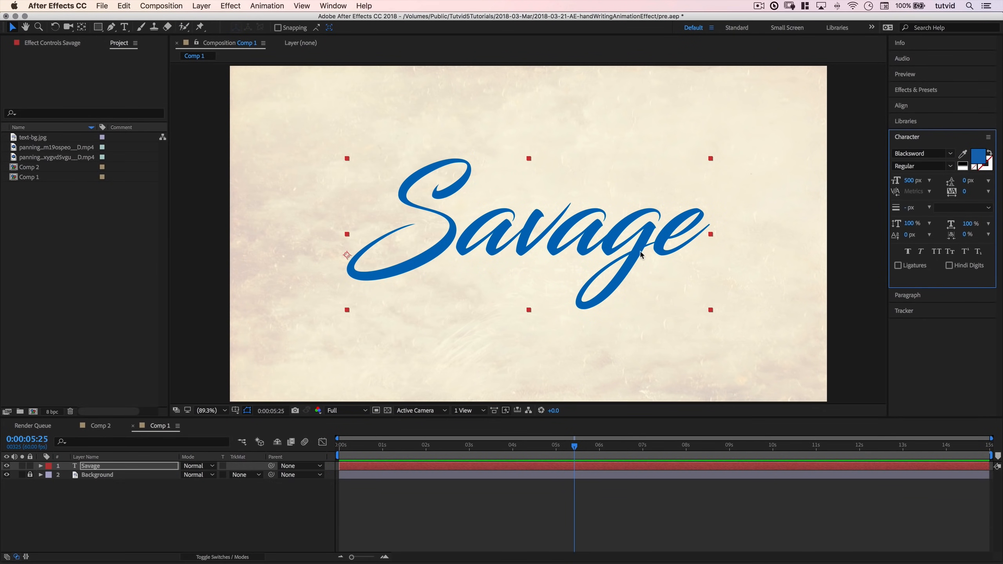
{"action": "mouse_move", "coordinate": [463, 214]}
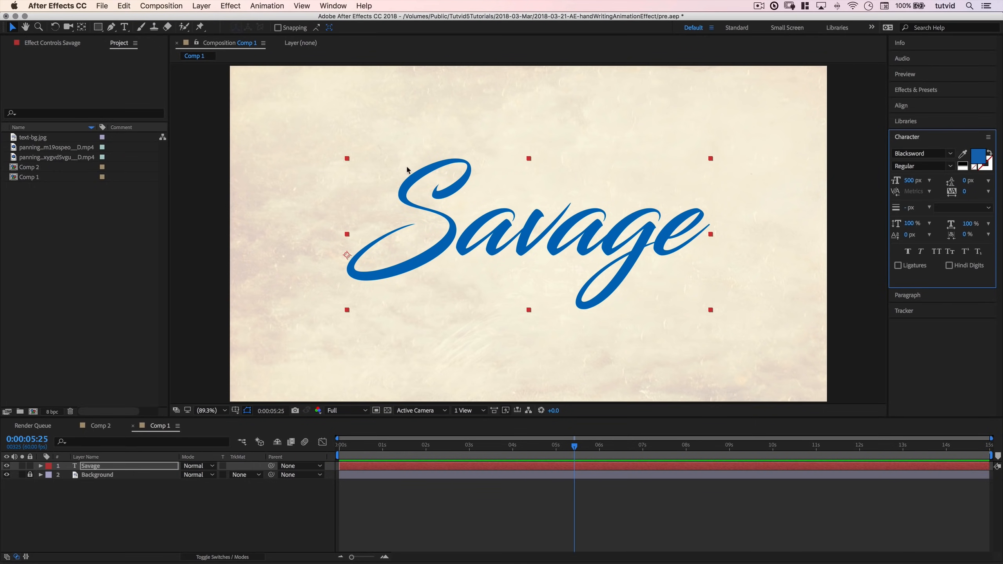
{"action": "mouse_move", "coordinate": [693, 267]}
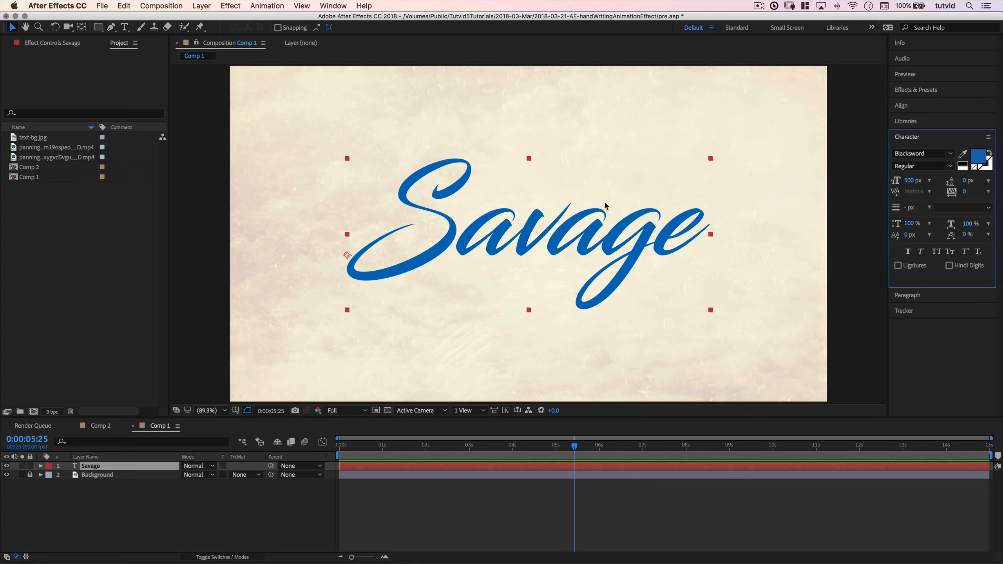
{"action": "mouse_move", "coordinate": [528, 294]}
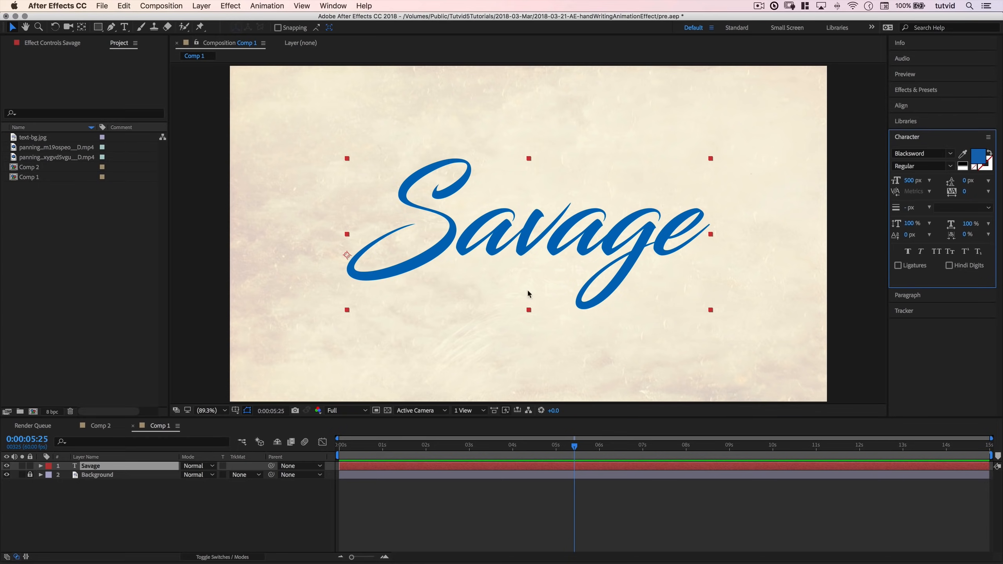
{"action": "mouse_move", "coordinate": [546, 252]}
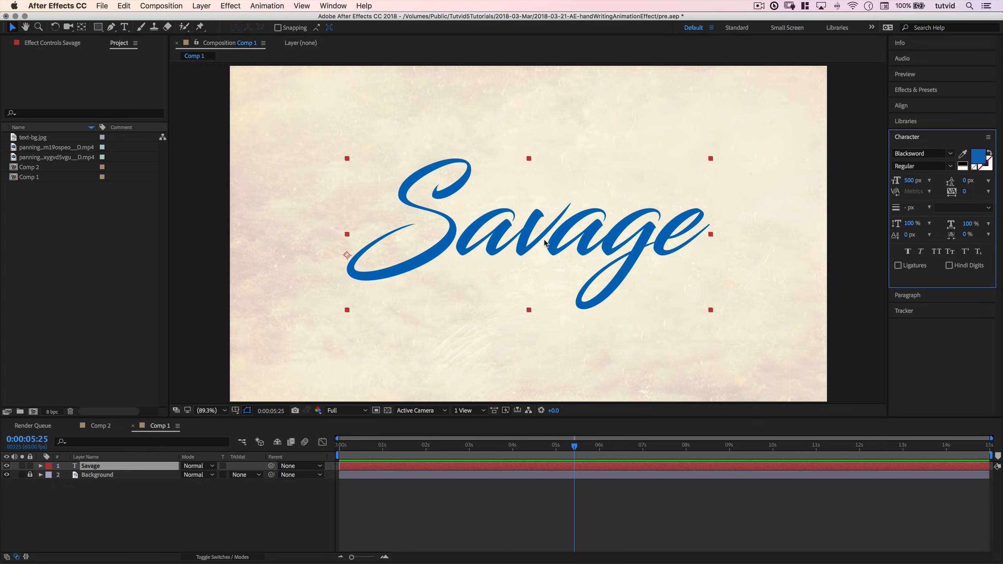
{"action": "mouse_move", "coordinate": [413, 291]}
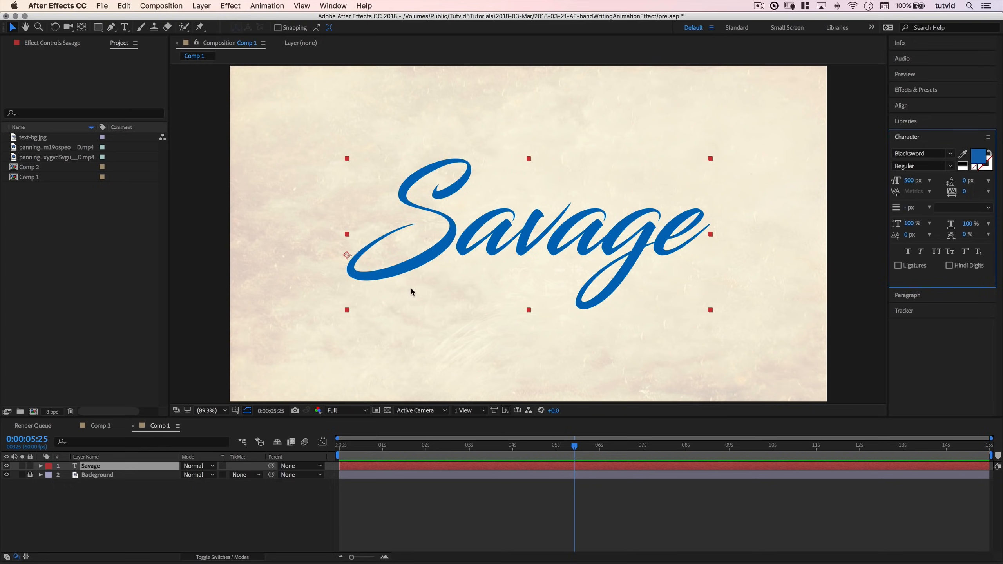
{"action": "mouse_move", "coordinate": [209, 277]}
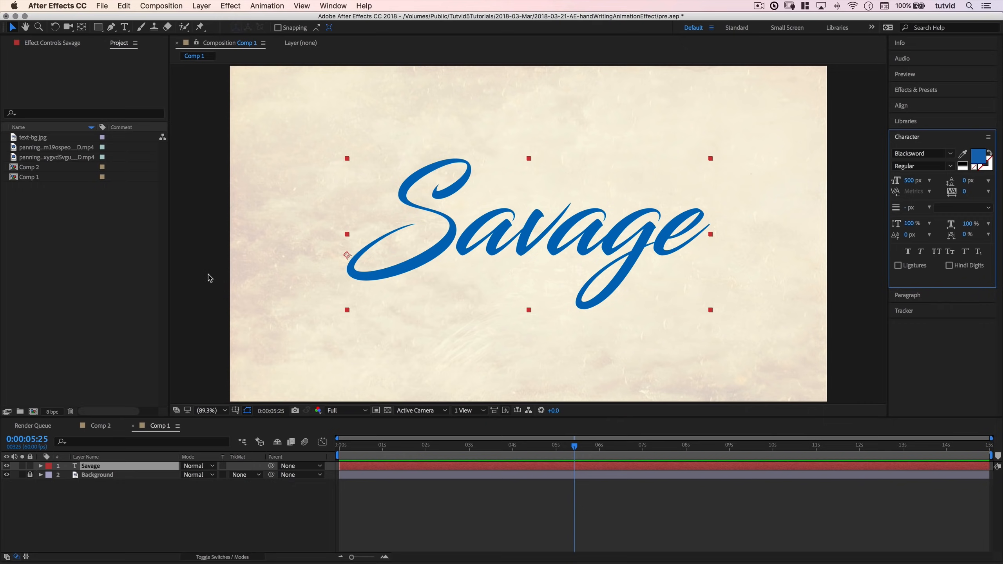
- Set up the Pen tool with no fill on new shapes, ready to trace the S
{"action": "left_click", "coordinate": [112, 27]}
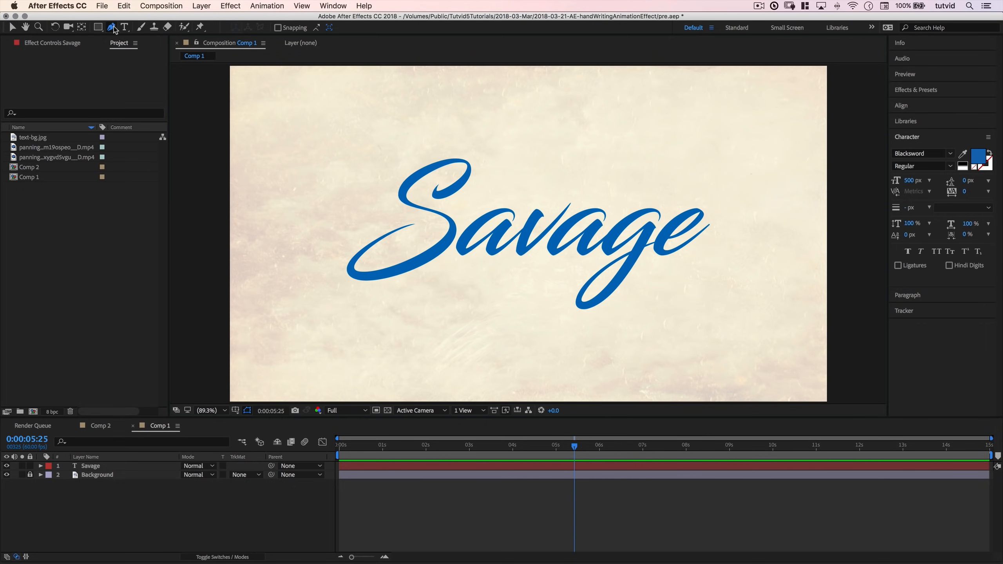
{"action": "left_click", "coordinate": [112, 27]}
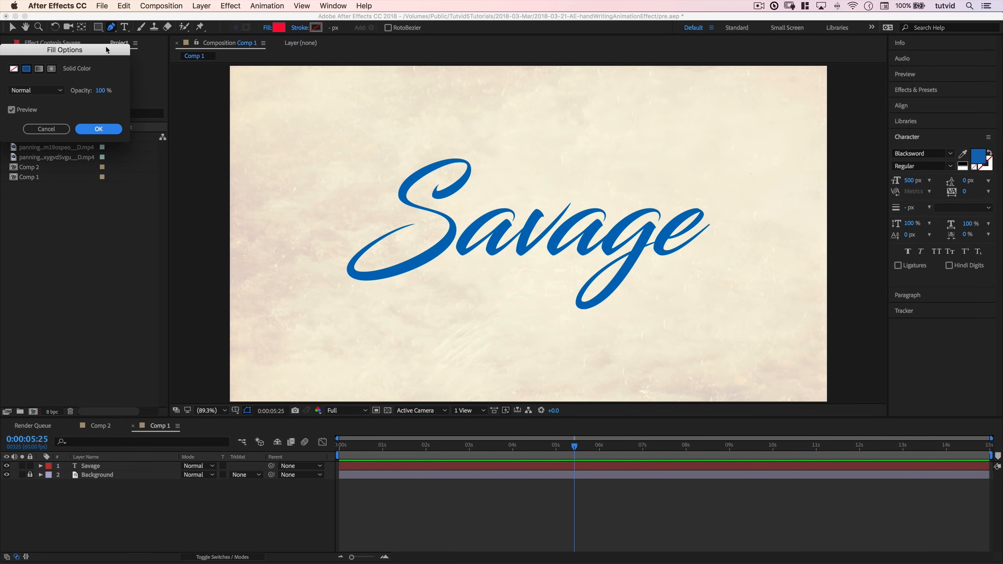
{"action": "left_click", "coordinate": [13, 69]}
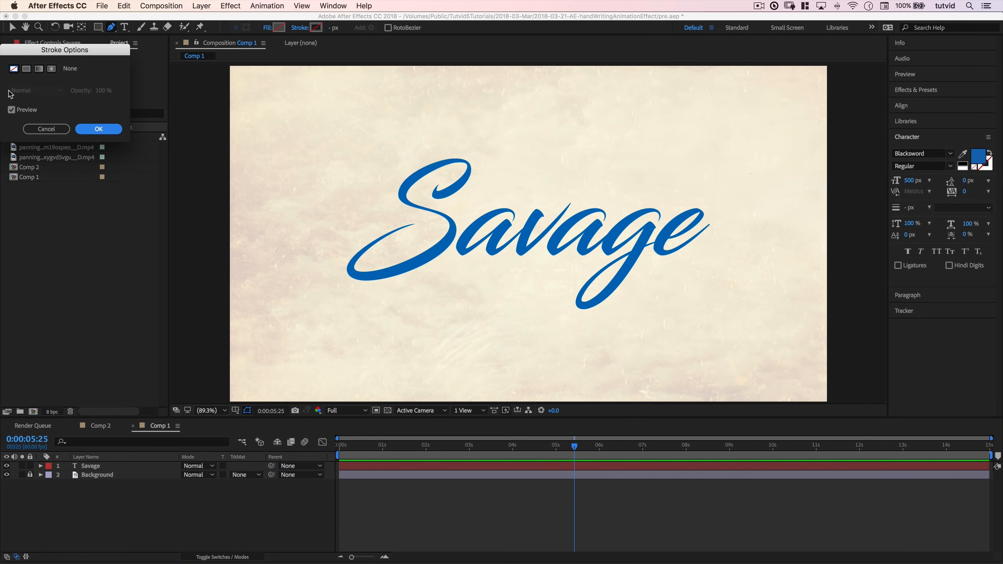
{"action": "left_click", "coordinate": [98, 129]}
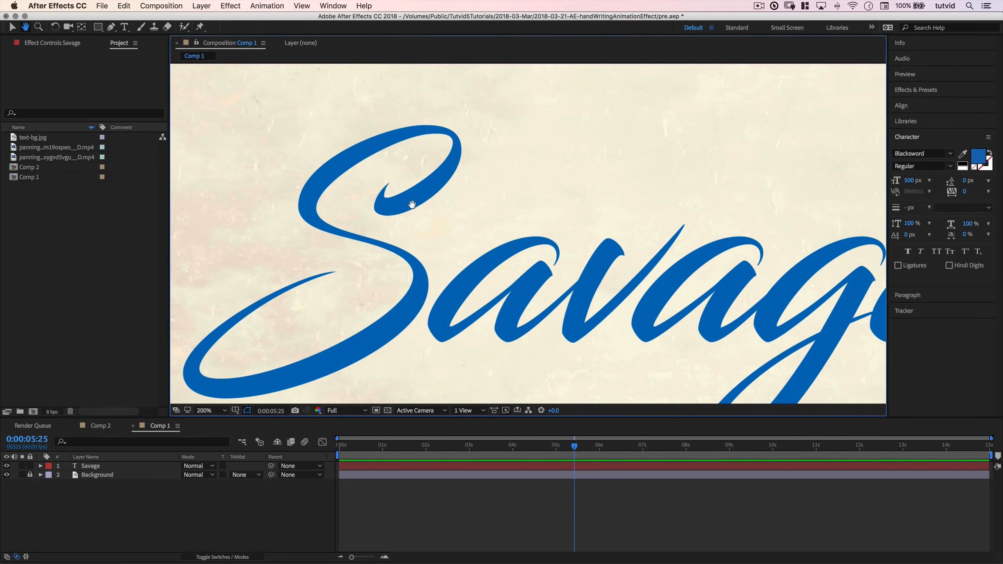
{"action": "left_click", "coordinate": [110, 26]}
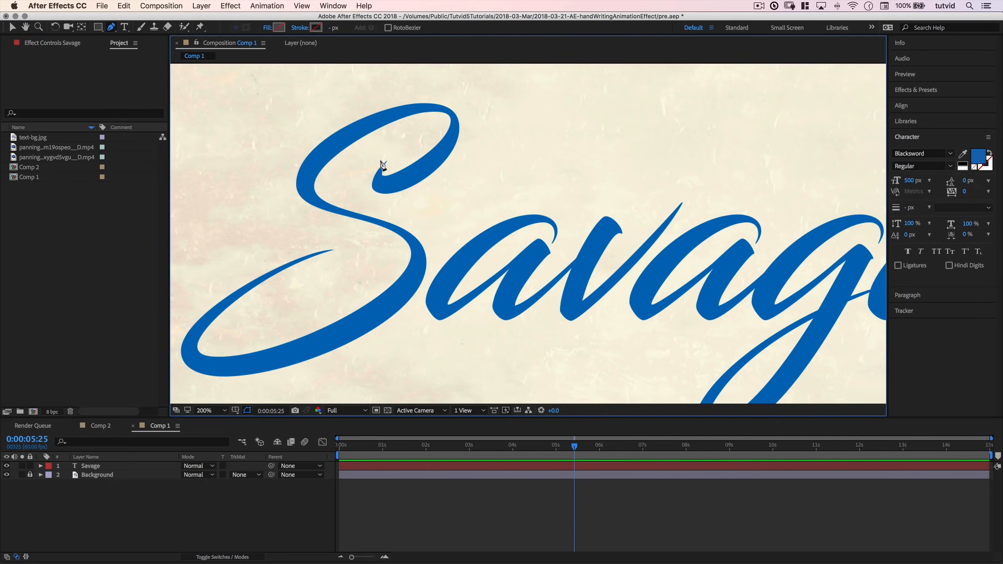
{"action": "mouse_move", "coordinate": [377, 155]}
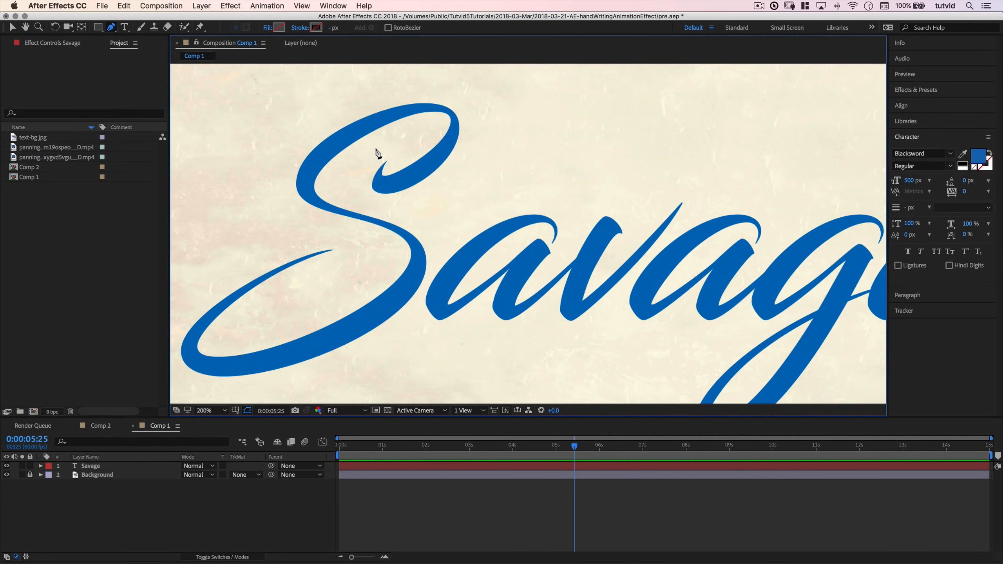
{"action": "mouse_move", "coordinate": [348, 122]}
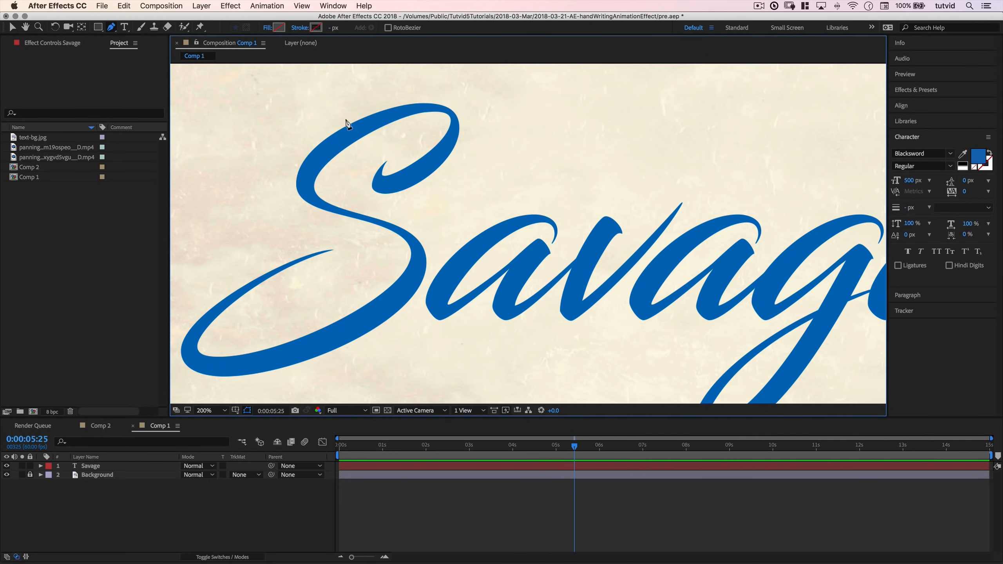
{"action": "mouse_move", "coordinate": [375, 185]}
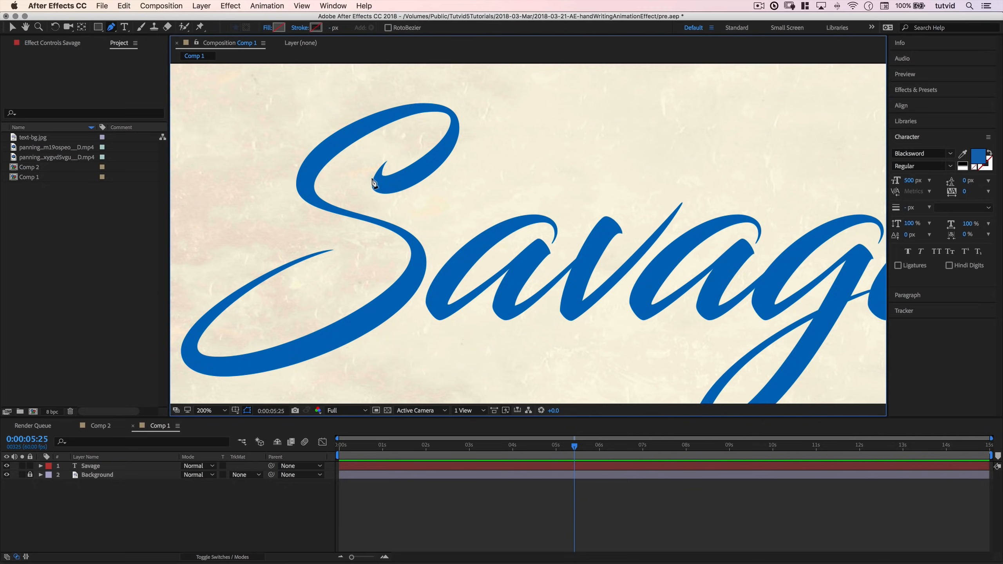
{"action": "mouse_move", "coordinate": [383, 155]}
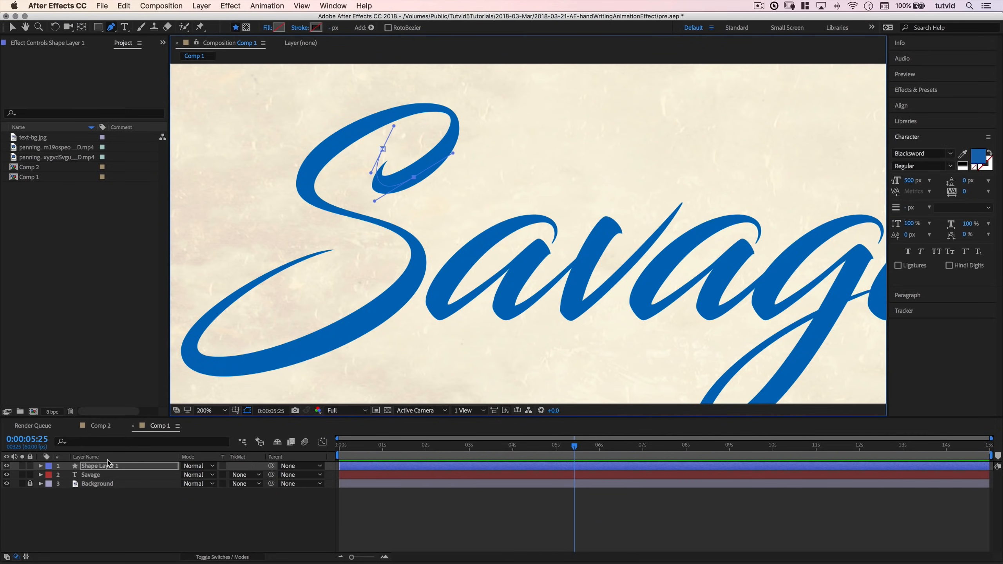
{"action": "mouse_move", "coordinate": [455, 122]}
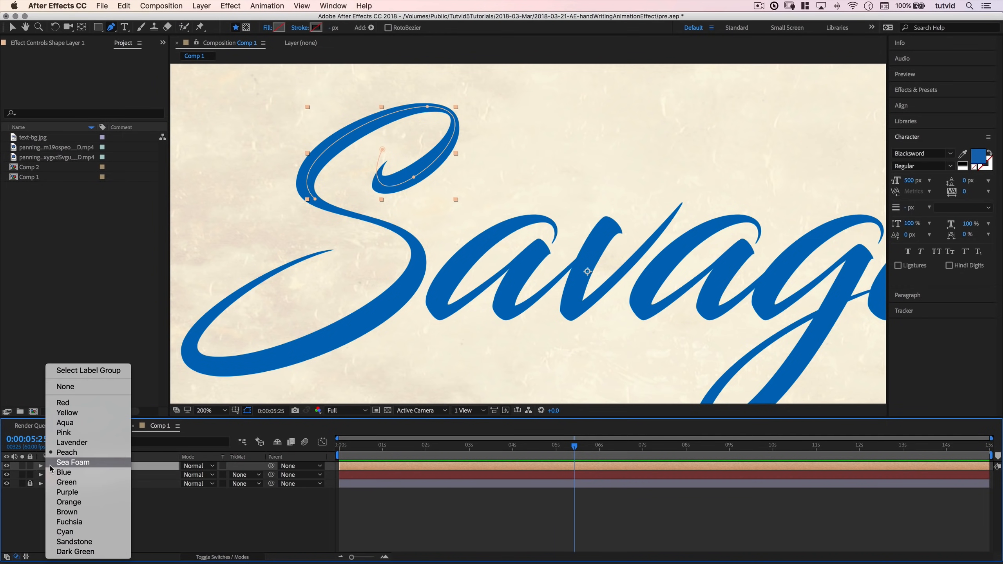
- Give Shape Layer 1 a Cyan label colour
{"action": "left_click", "coordinate": [72, 462]}
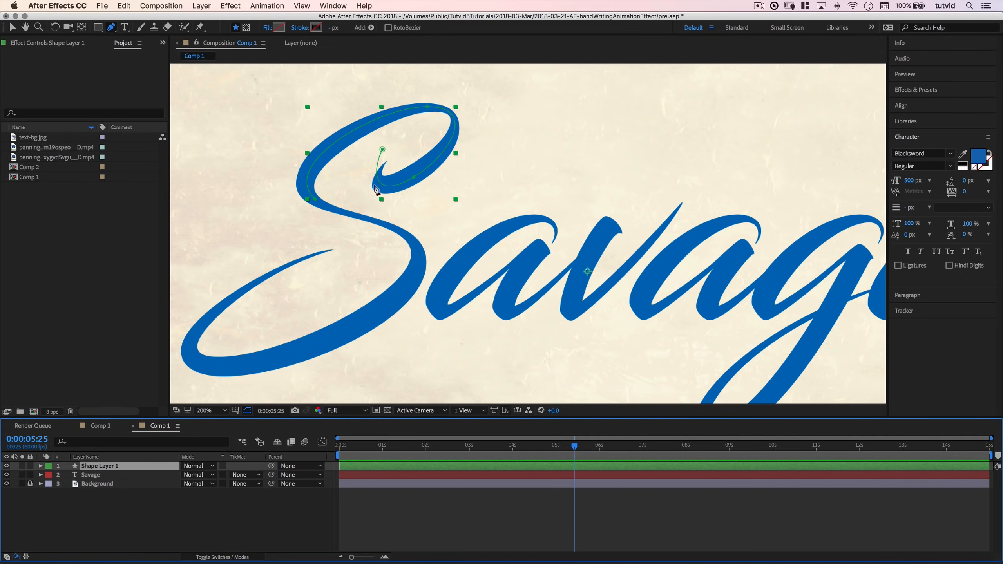
{"action": "right_click", "coordinate": [51, 465]}
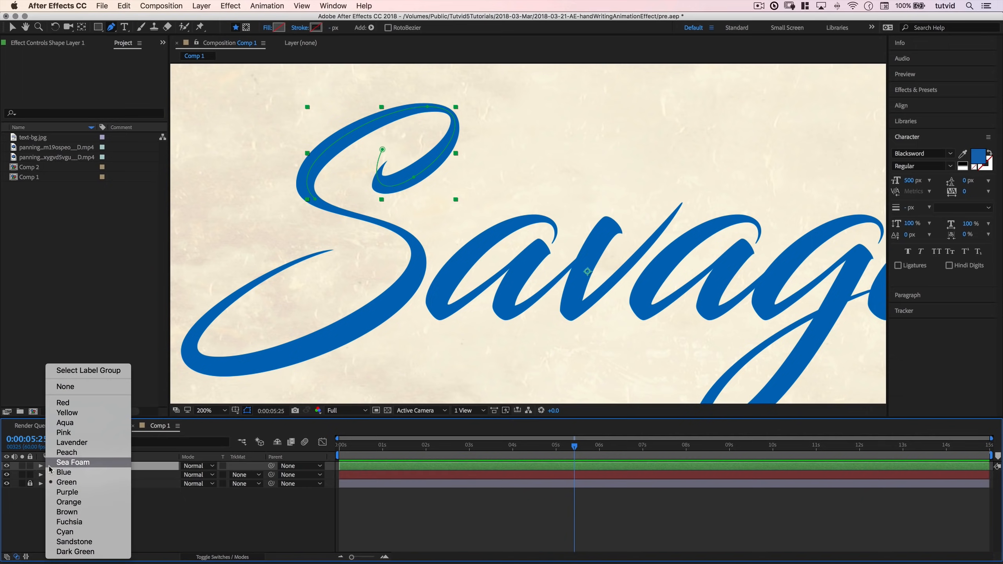
{"action": "mouse_move", "coordinate": [65, 532]}
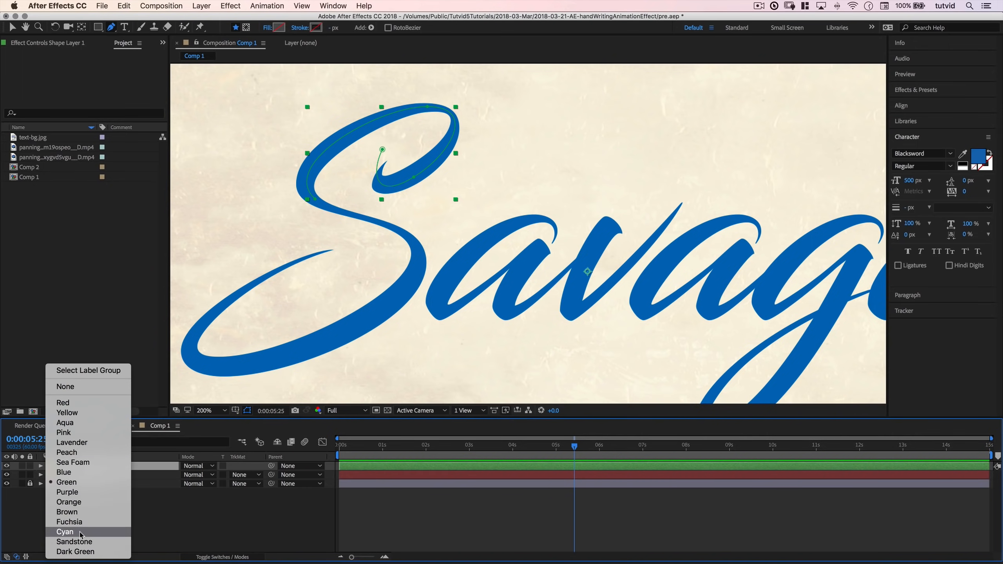
{"action": "left_click", "coordinate": [64, 532]}
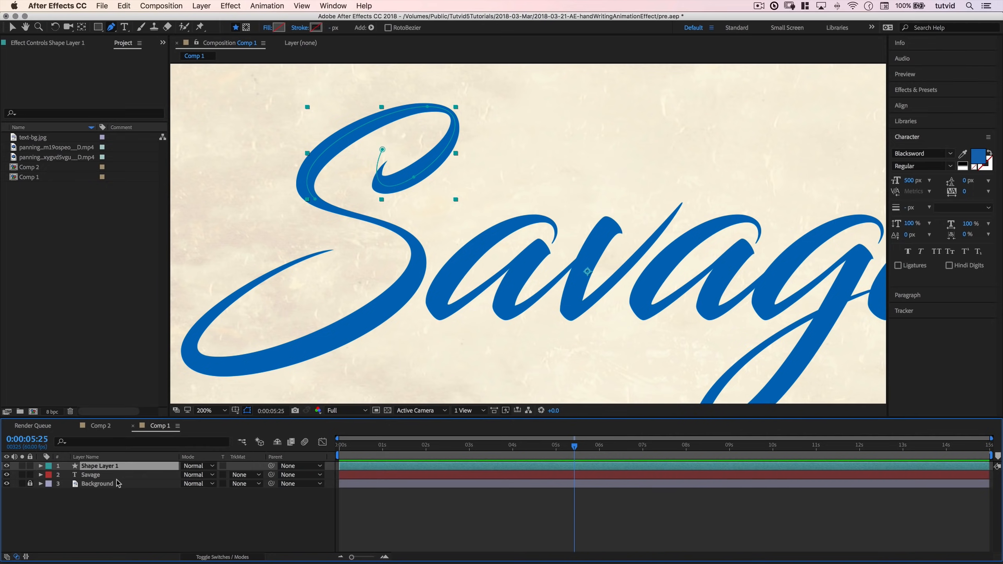
- Recolour the Savage text to dark navy so the path stands out
{"action": "left_click", "coordinate": [974, 158]}
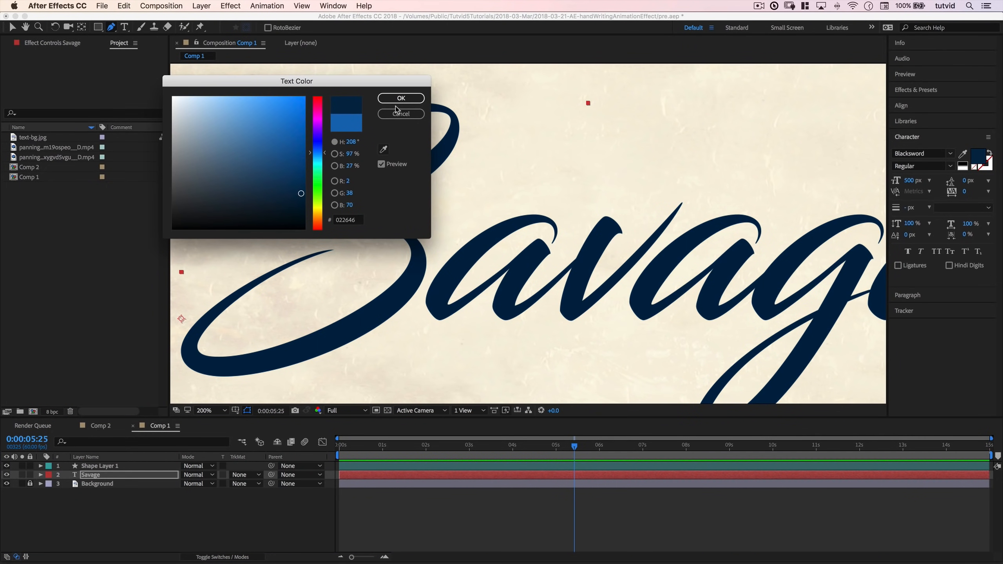
{"action": "left_click", "coordinate": [400, 98]}
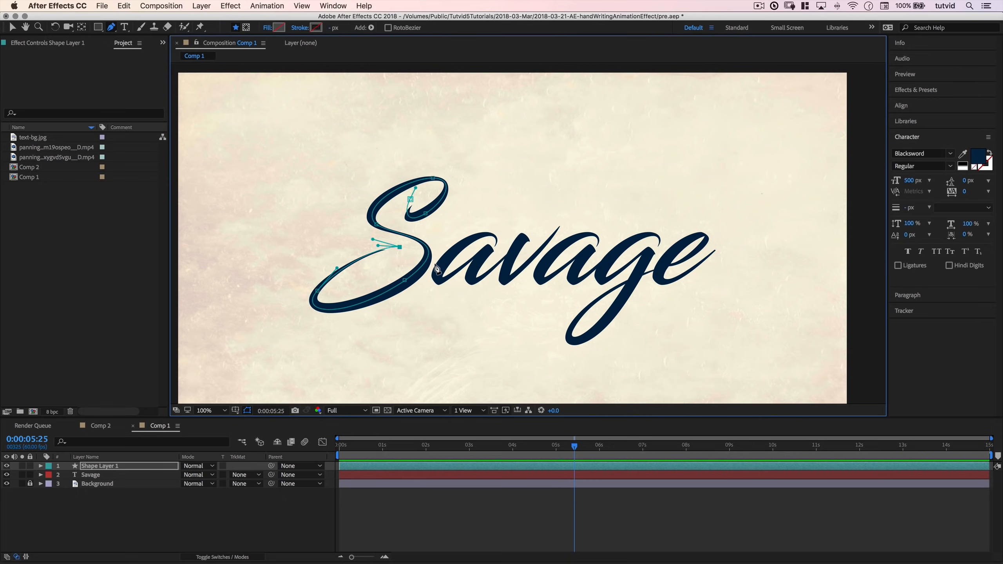
{"action": "mouse_move", "coordinate": [534, 253]}
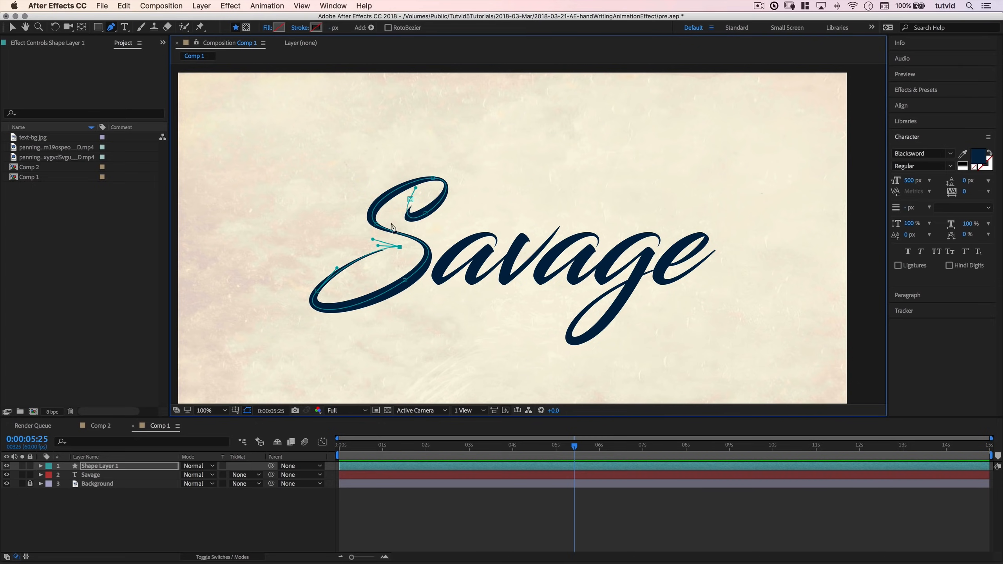
{"action": "mouse_move", "coordinate": [329, 191]}
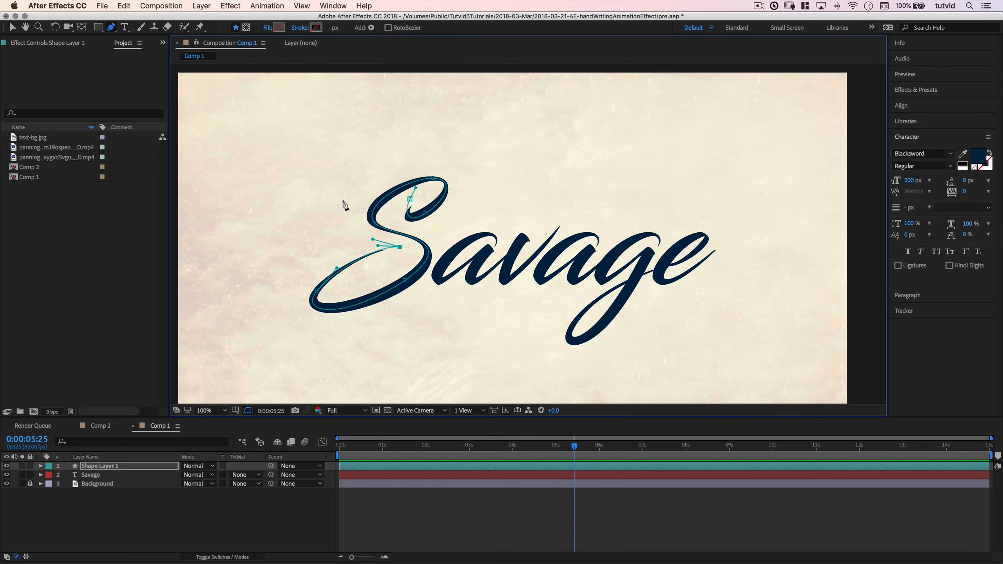
{"action": "mouse_move", "coordinate": [341, 198]}
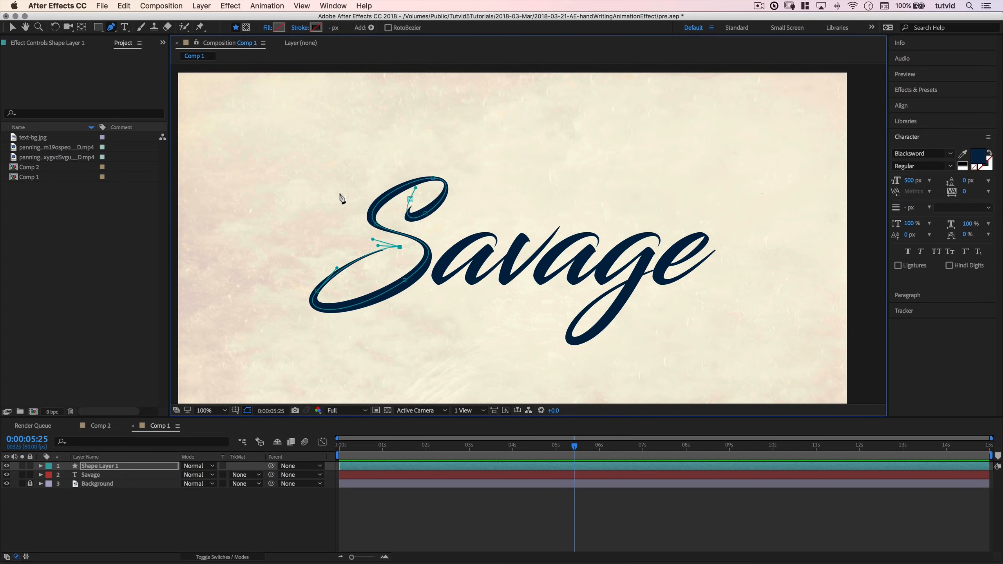
{"action": "mouse_move", "coordinate": [350, 193]}
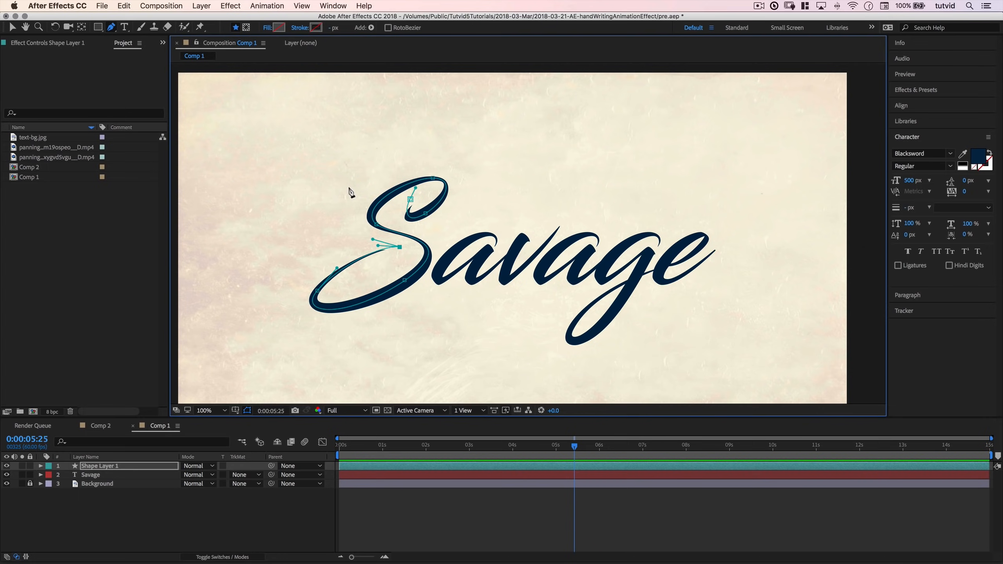
{"action": "mouse_move", "coordinate": [377, 179]}
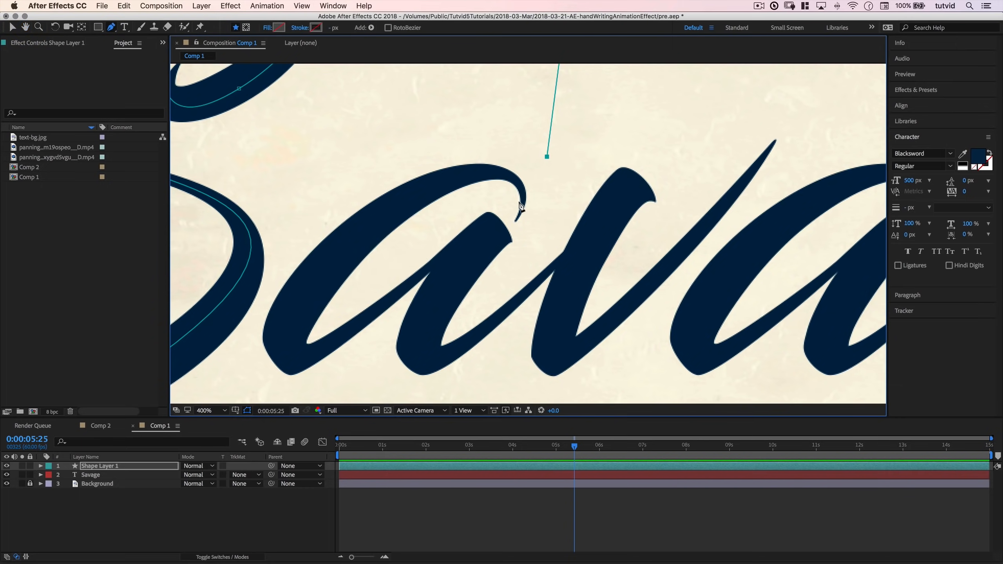
{"action": "mouse_move", "coordinate": [438, 357]}
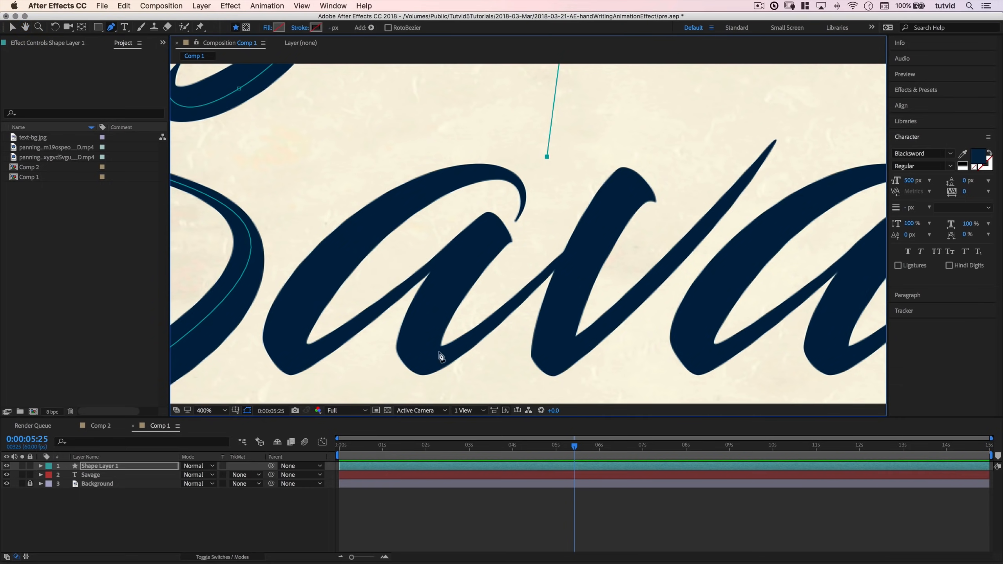
{"action": "mouse_move", "coordinate": [777, 112]}
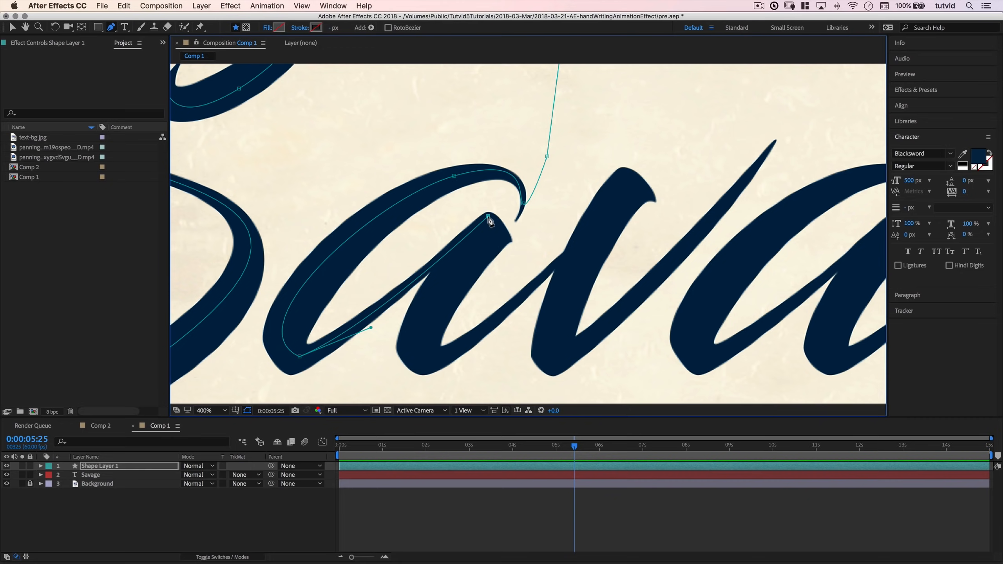
{"action": "mouse_move", "coordinate": [436, 406]}
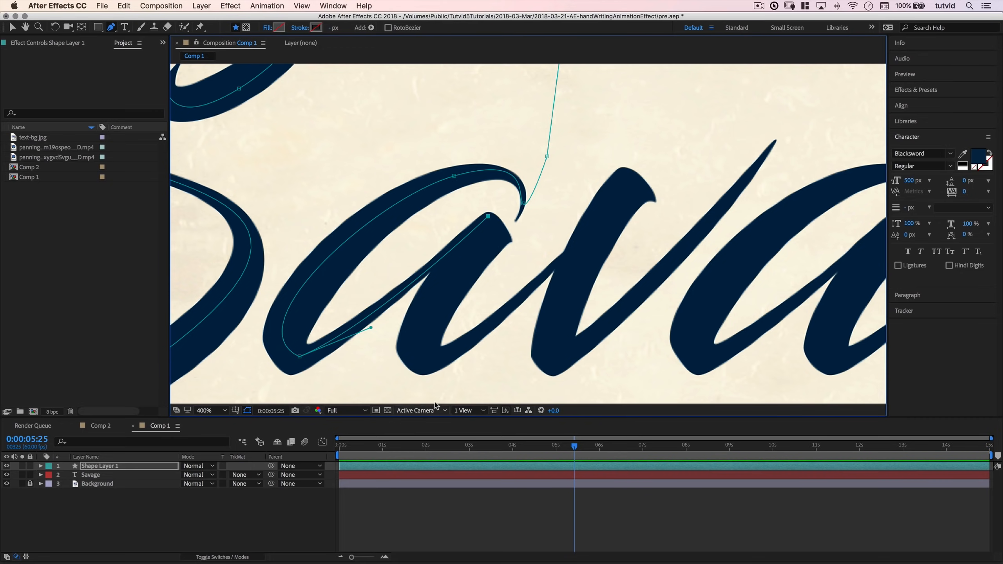
- Add curved Pen points along the base of the first a
{"action": "left_click_drag", "start_coordinate": [370, 327], "coordinate": [514, 345]}
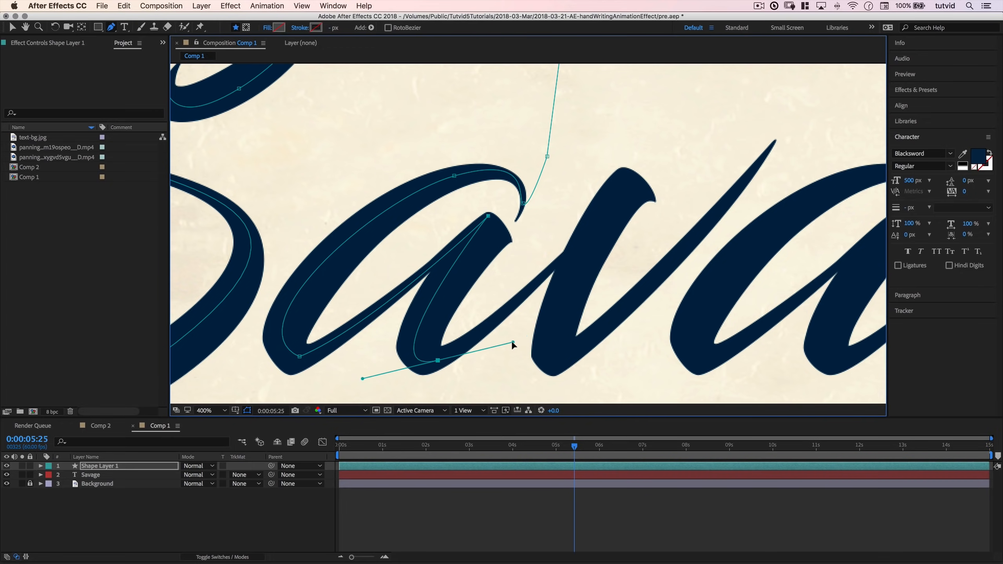
{"action": "left_click_drag", "start_coordinate": [512, 346], "coordinate": [501, 341]}
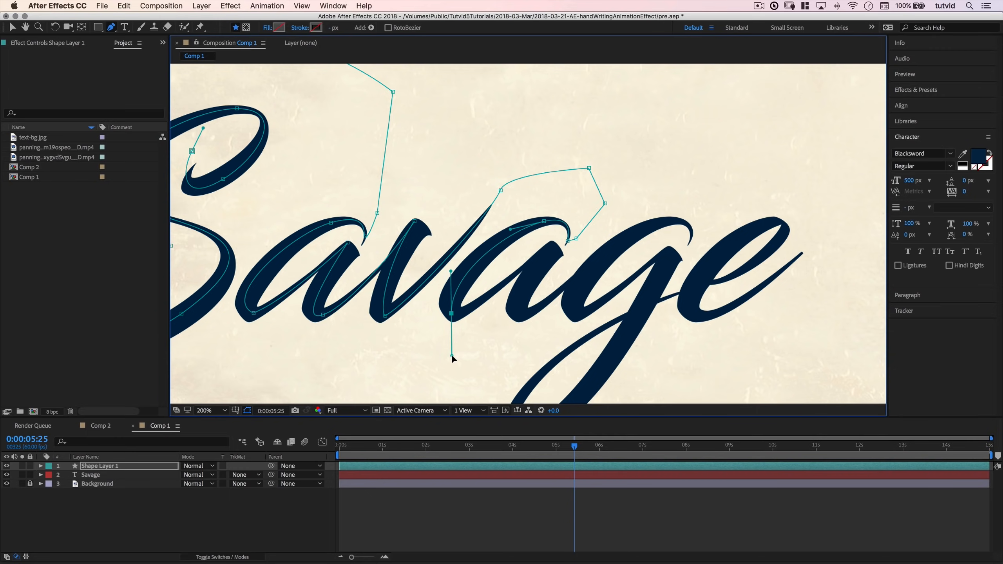
- Curve the path around the base of the second a
{"action": "left_click_drag", "start_coordinate": [451, 359], "coordinate": [484, 323]}
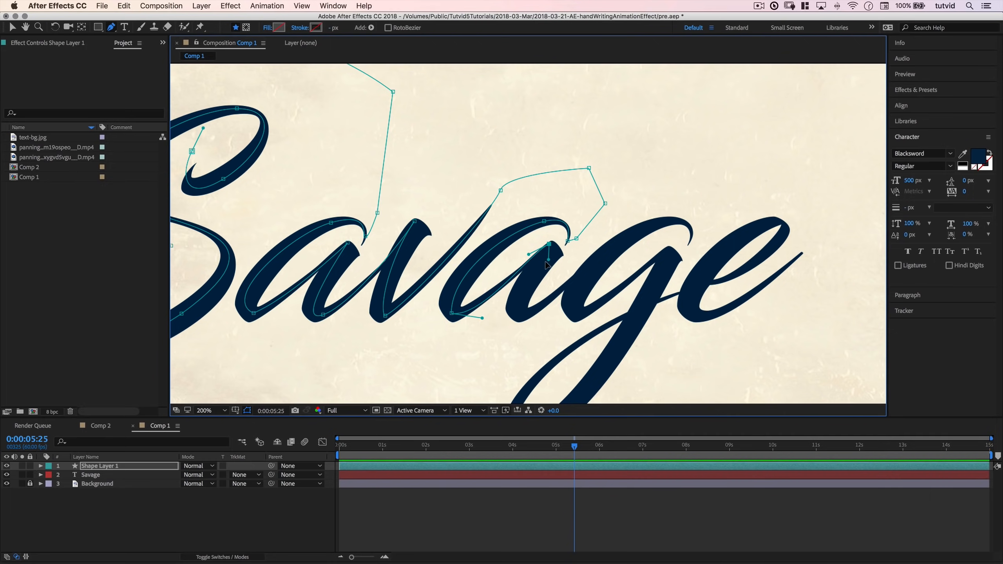
{"action": "mouse_move", "coordinate": [532, 271]}
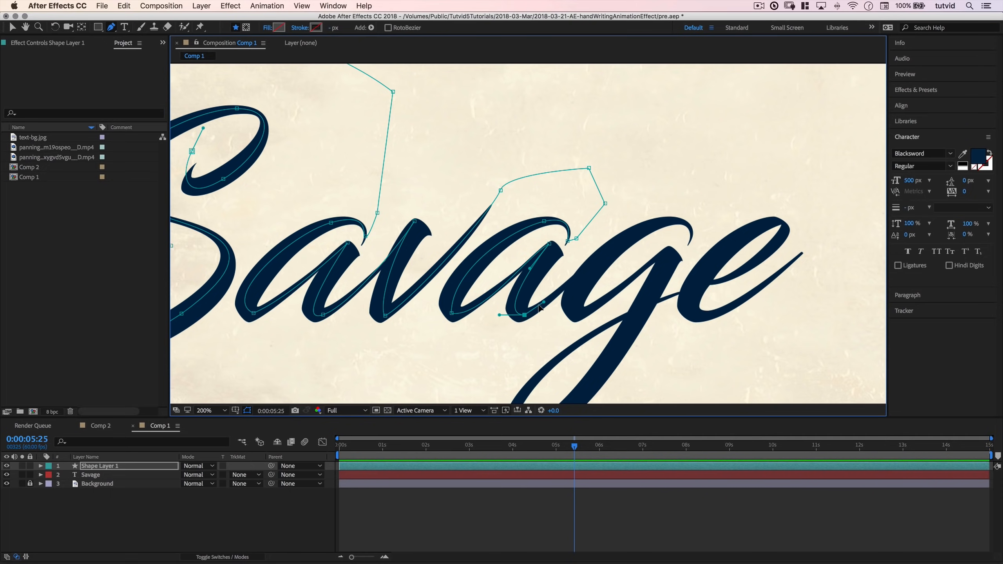
{"action": "mouse_move", "coordinate": [553, 304]}
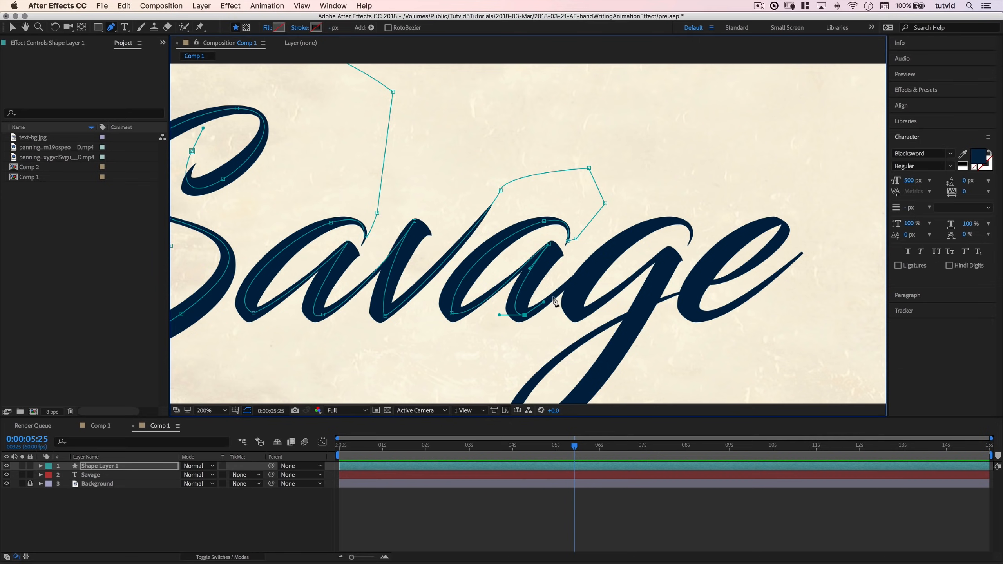
{"action": "mouse_move", "coordinate": [685, 251]}
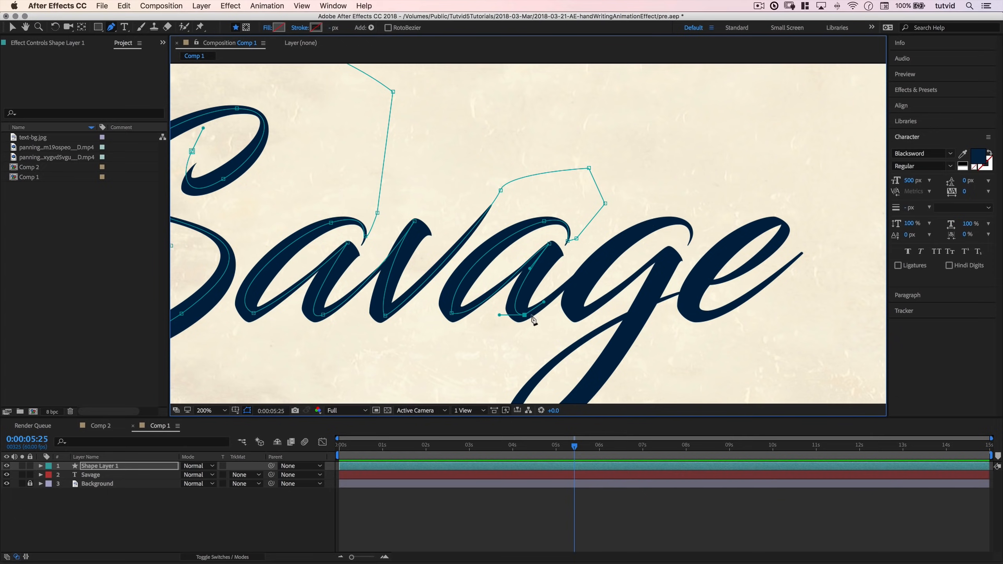
{"action": "mouse_move", "coordinate": [626, 247]}
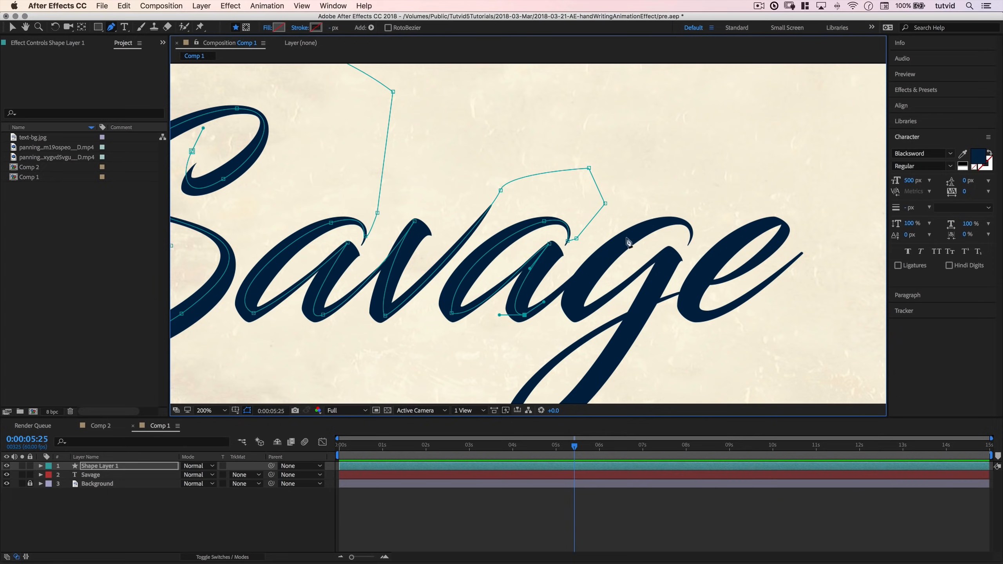
{"action": "mouse_move", "coordinate": [665, 238]}
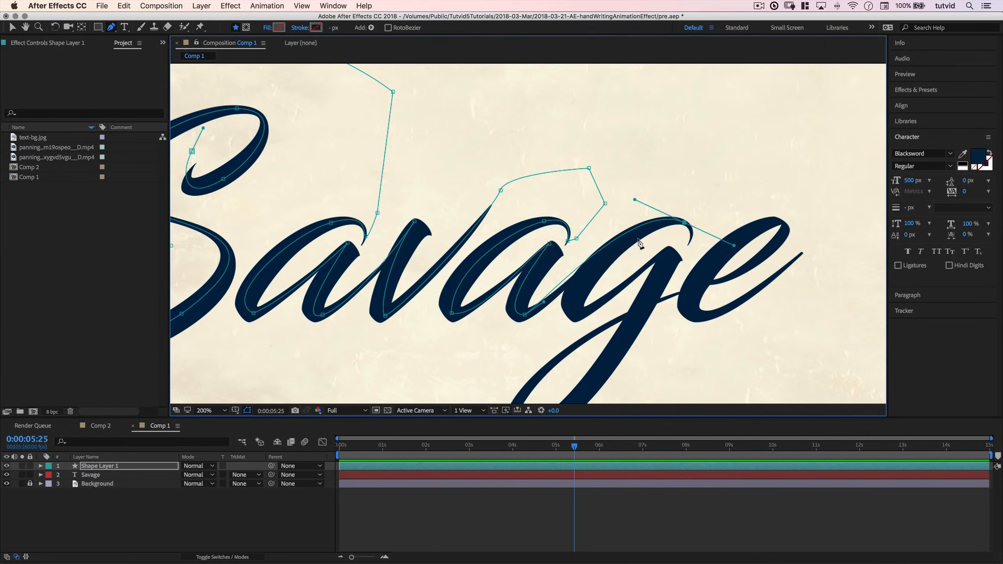
{"action": "mouse_move", "coordinate": [695, 254]}
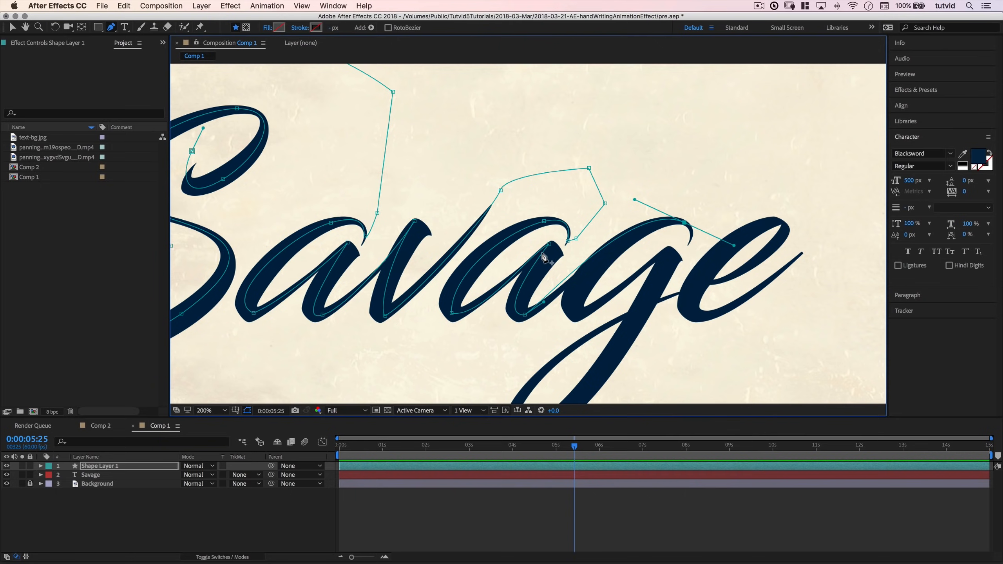
{"action": "mouse_move", "coordinate": [640, 268]}
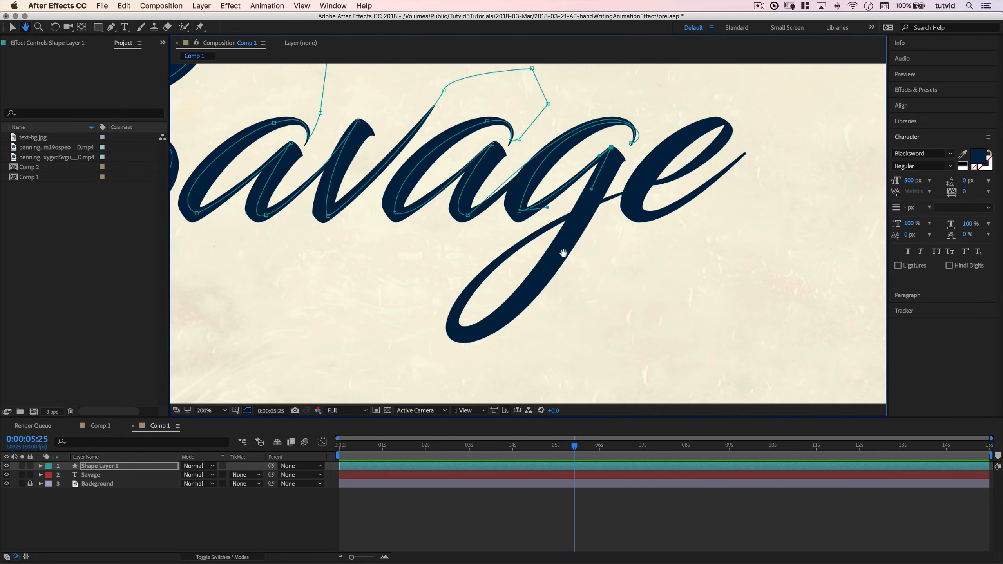
- Finish the path at the tail of the final e and return the comp view to 100%
{"action": "left_click", "coordinate": [111, 26]}
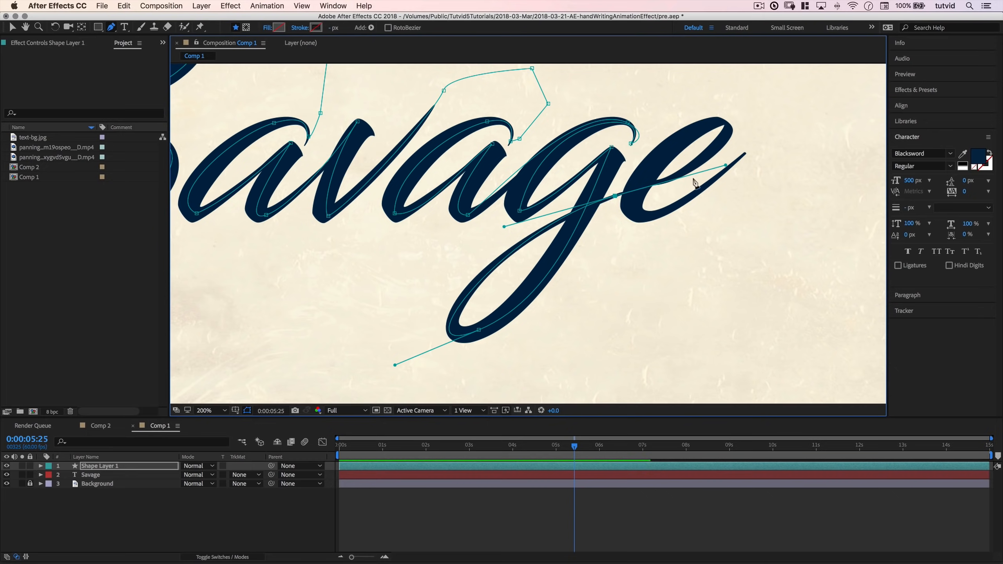
{"action": "mouse_move", "coordinate": [408, 365]}
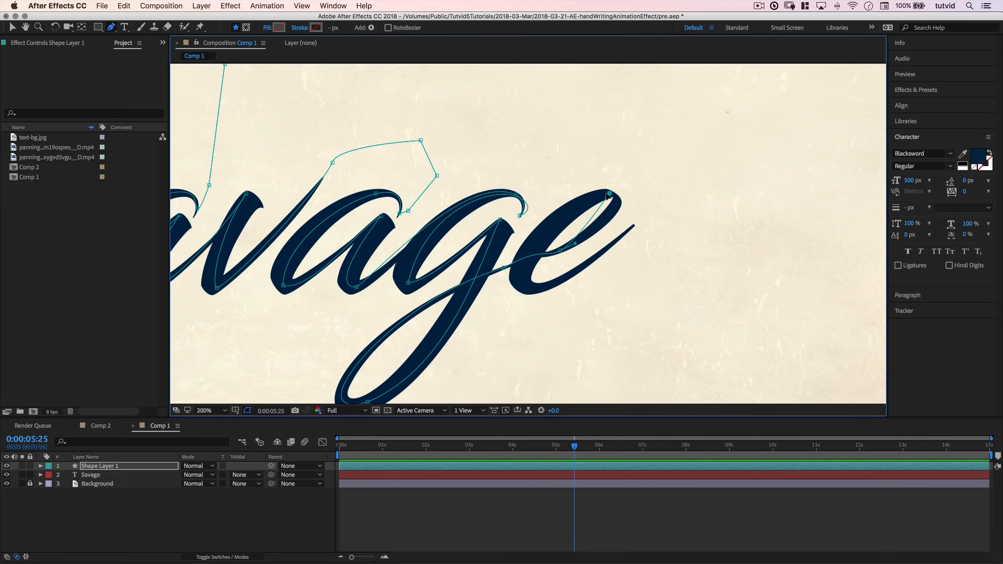
{"action": "left_click_drag", "start_coordinate": [610, 193], "coordinate": [638, 195]}
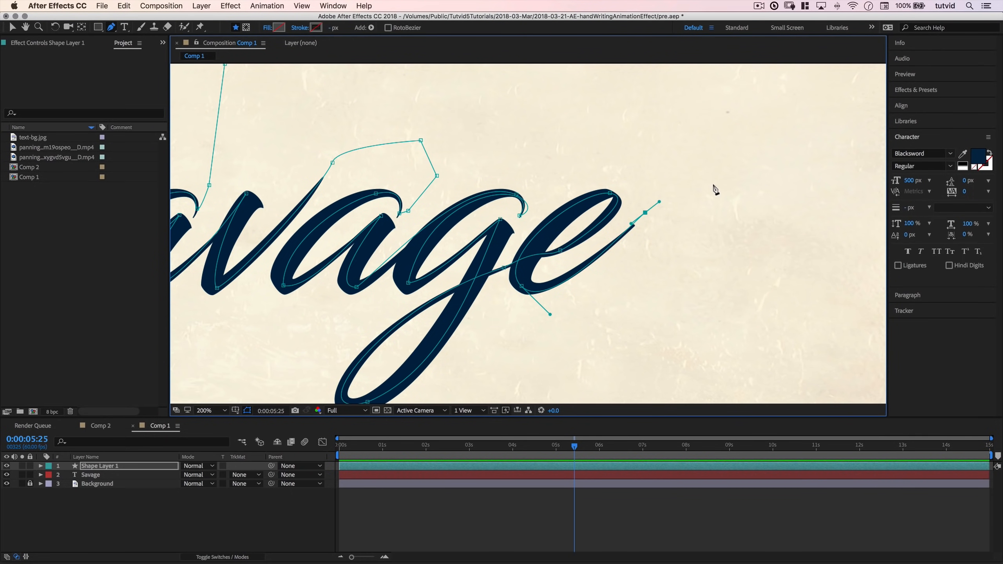
{"action": "left_click", "coordinate": [204, 411]}
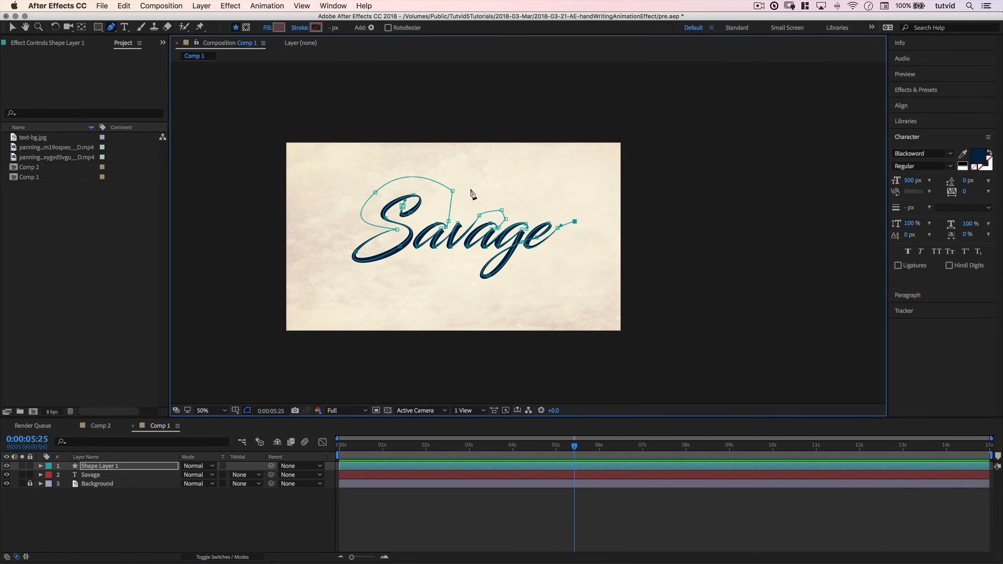
{"action": "left_click", "coordinate": [202, 411]}
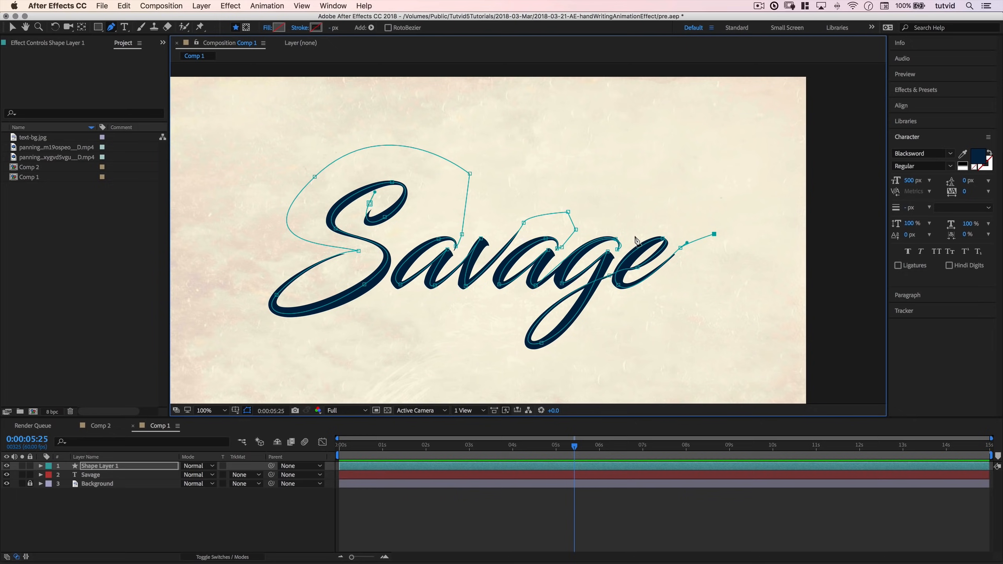
{"action": "mouse_move", "coordinate": [612, 287]}
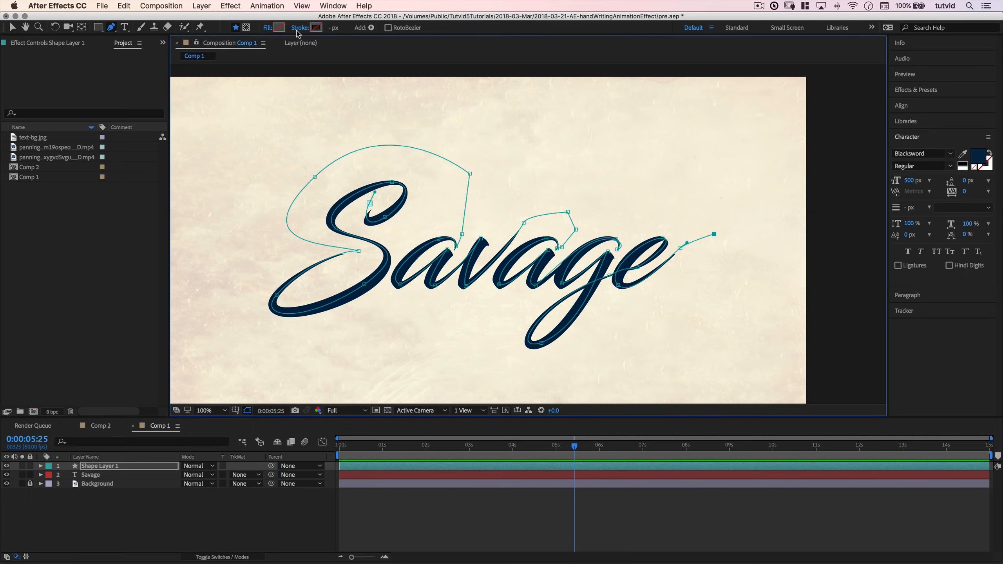
- Give the traced path a solid red stroke, hex F40024
{"action": "left_click", "coordinate": [316, 27]}
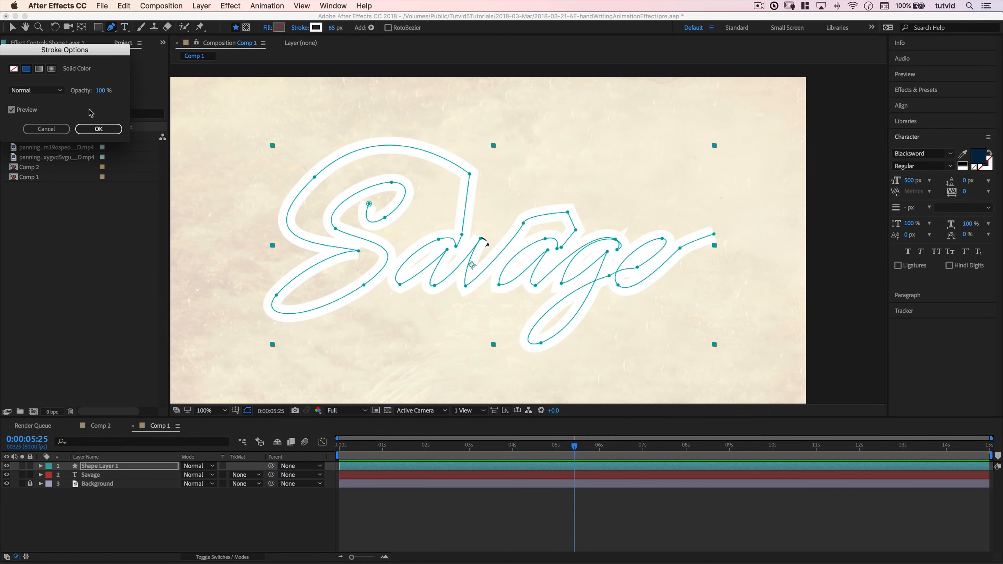
{"action": "left_click", "coordinate": [98, 129]}
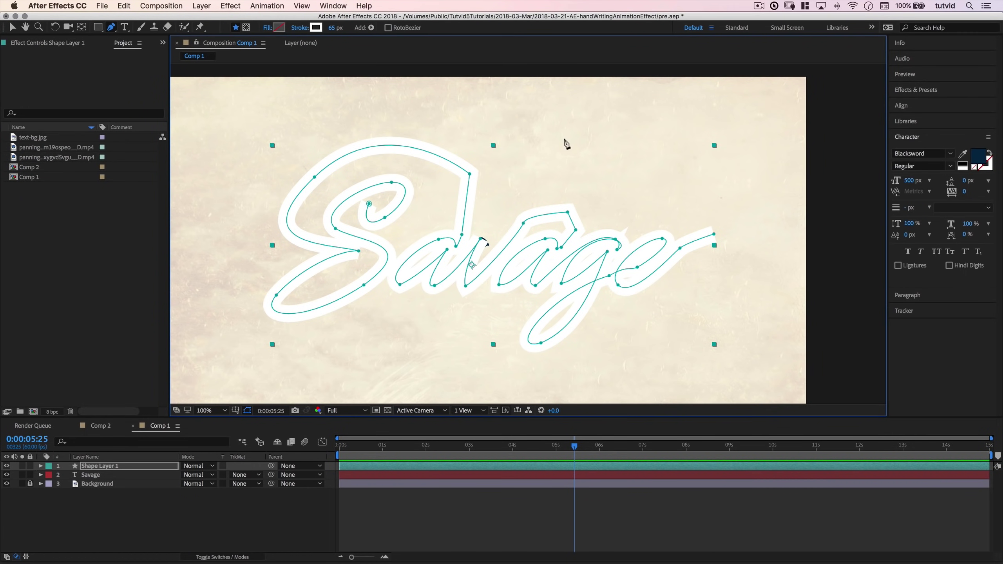
{"action": "left_click", "coordinate": [315, 27]}
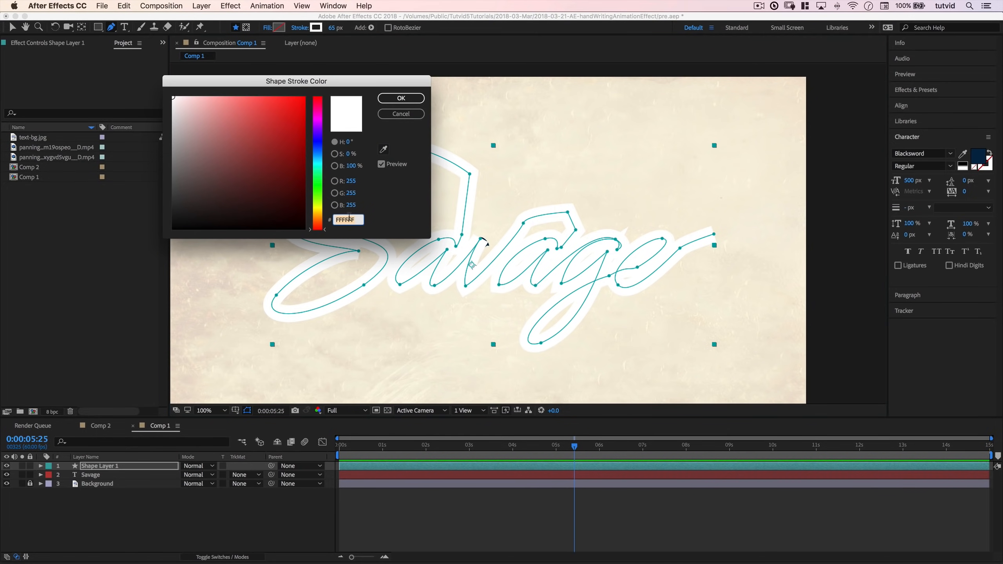
{"action": "left_click", "coordinate": [304, 103]}
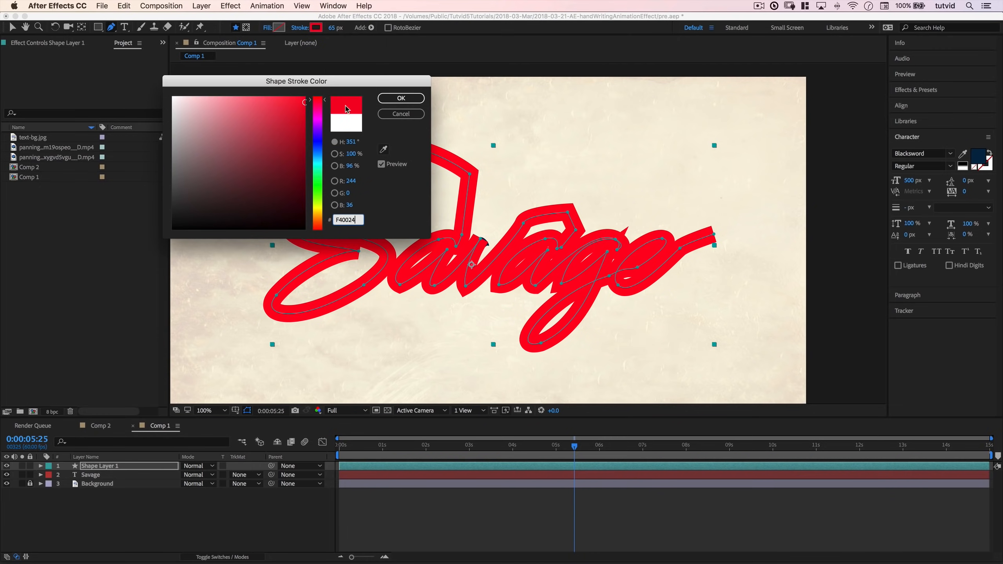
{"action": "left_click", "coordinate": [400, 98]}
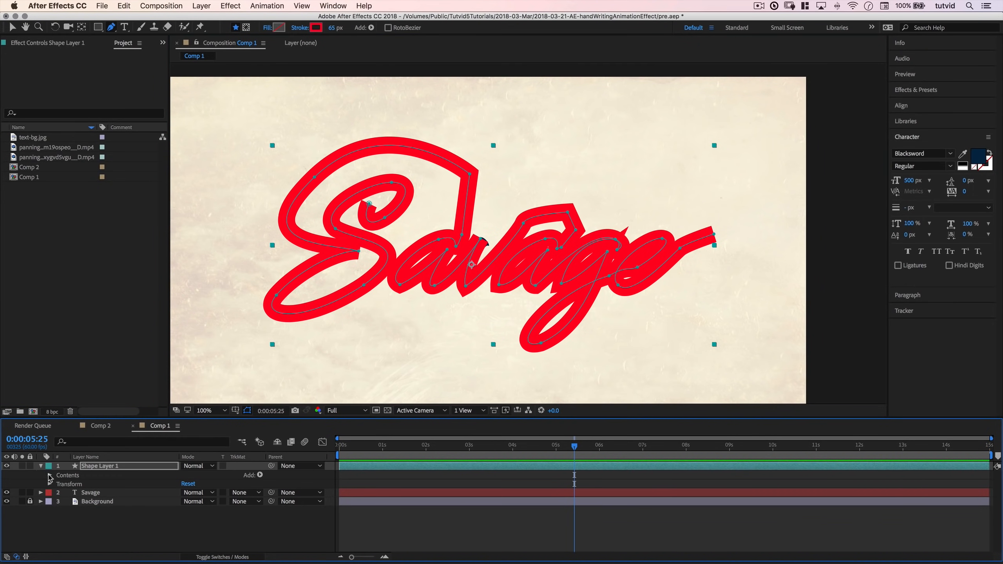
- Set Stroke 1 of Shape 1 to Round line caps and Round line joins
{"action": "left_click", "coordinate": [50, 475]}
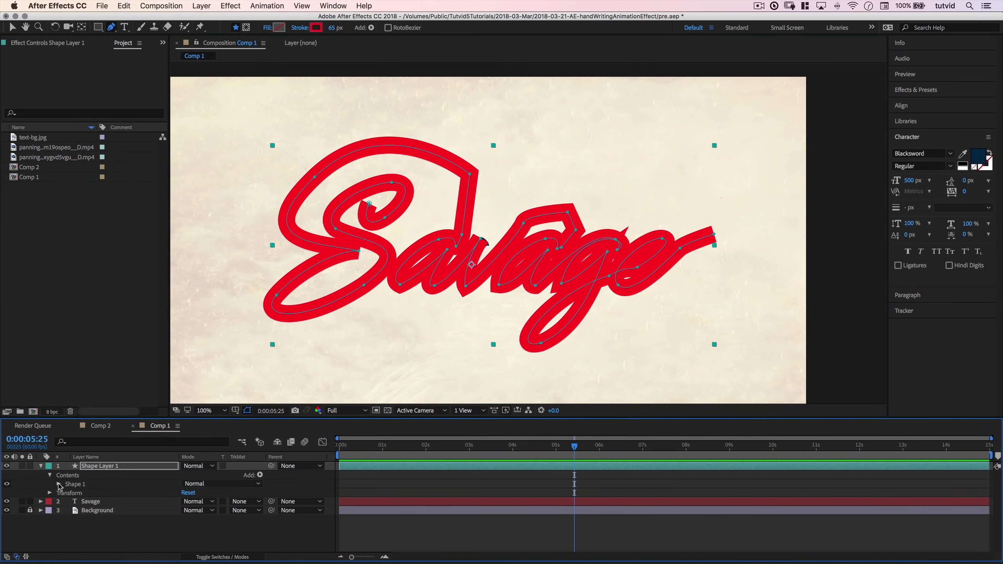
{"action": "left_click", "coordinate": [50, 485]}
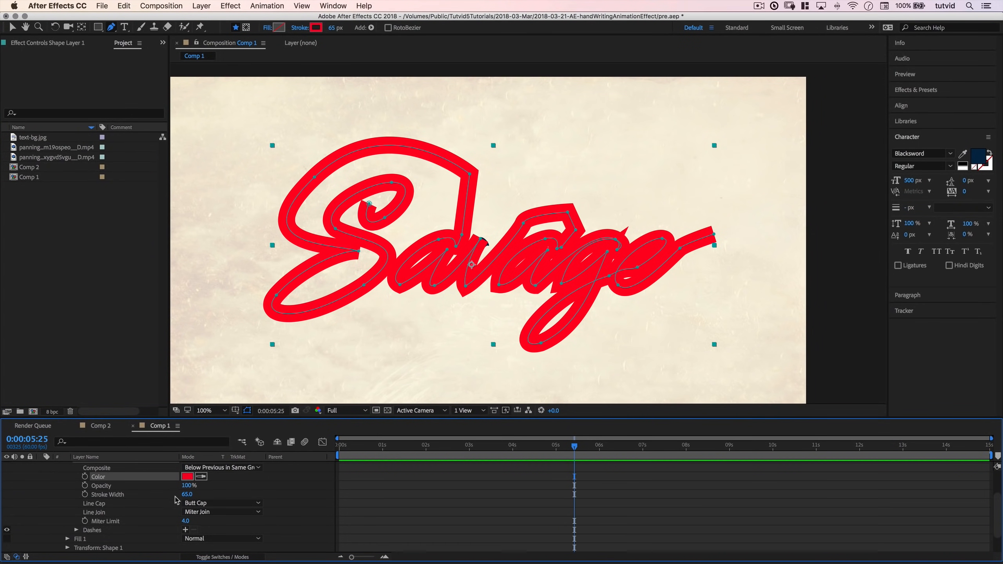
{"action": "left_click", "coordinate": [222, 503]}
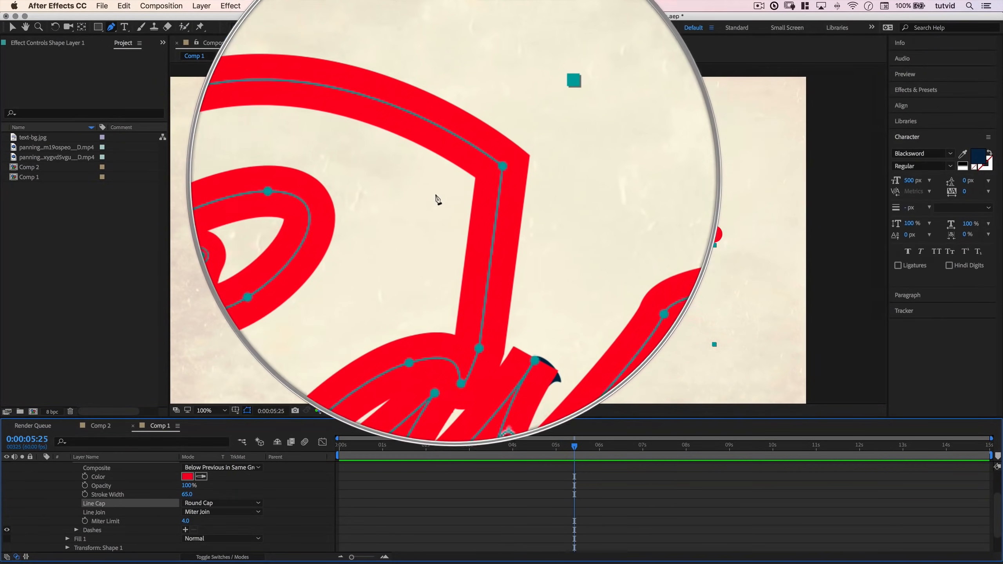
{"action": "left_click", "coordinate": [221, 513]}
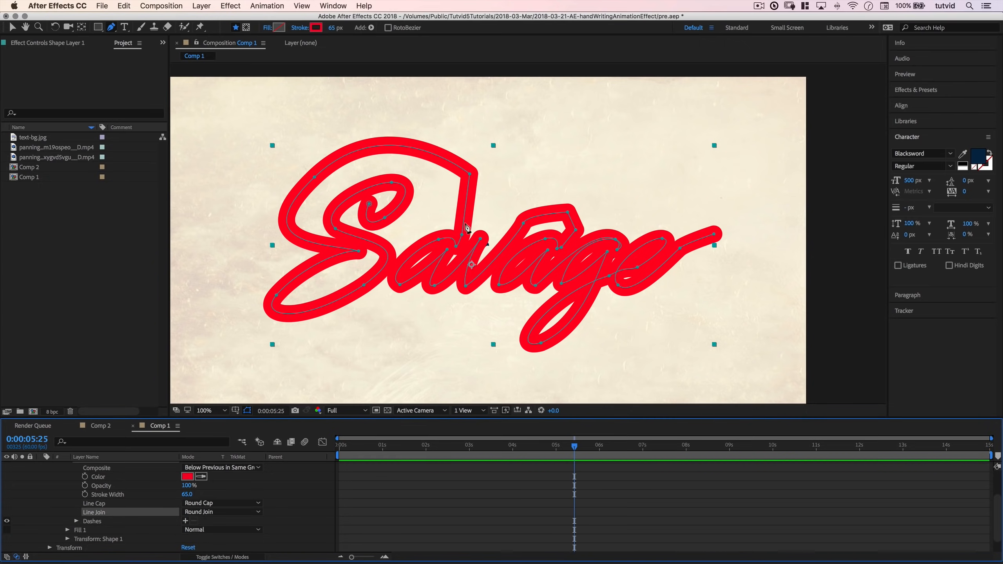
{"action": "mouse_move", "coordinate": [313, 352]}
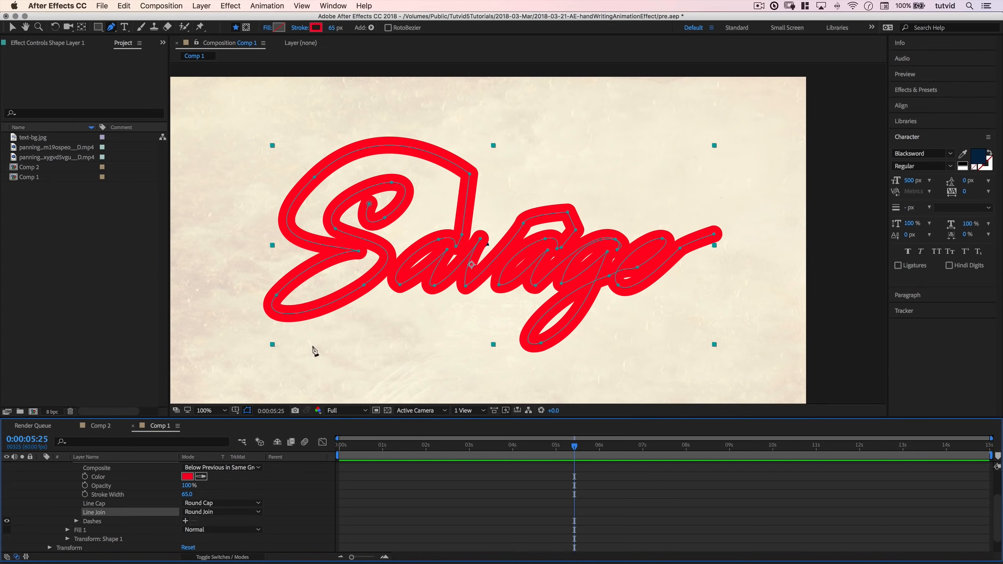
{"action": "mouse_move", "coordinate": [124, 512]}
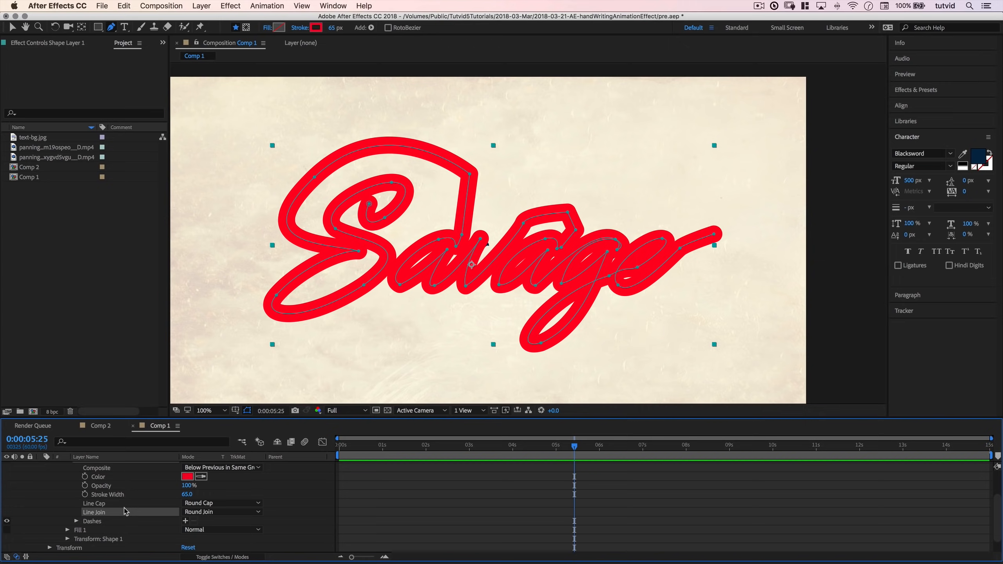
{"action": "mouse_move", "coordinate": [126, 469]}
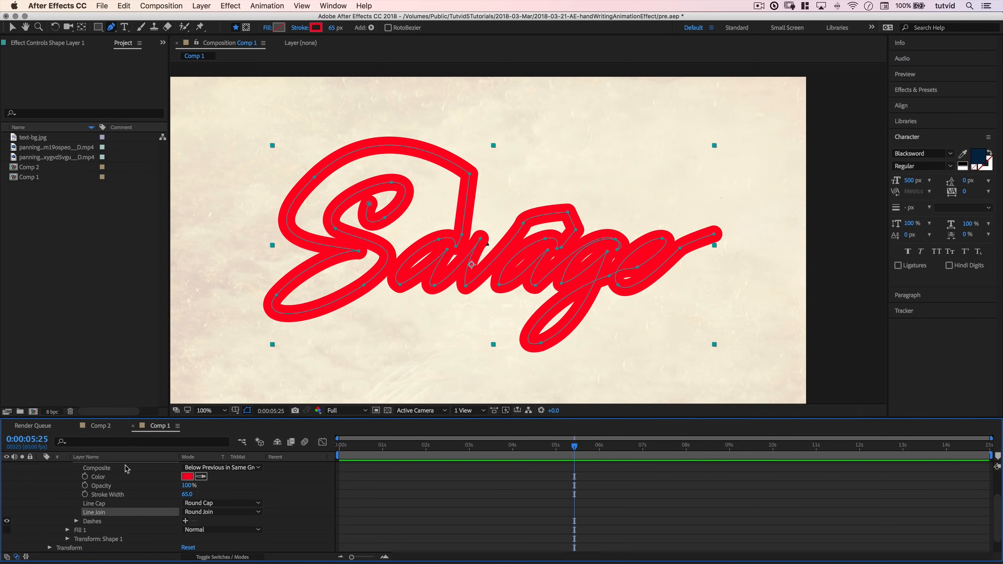
- Reduce the stroke width value
{"action": "left_click", "coordinate": [186, 493]}
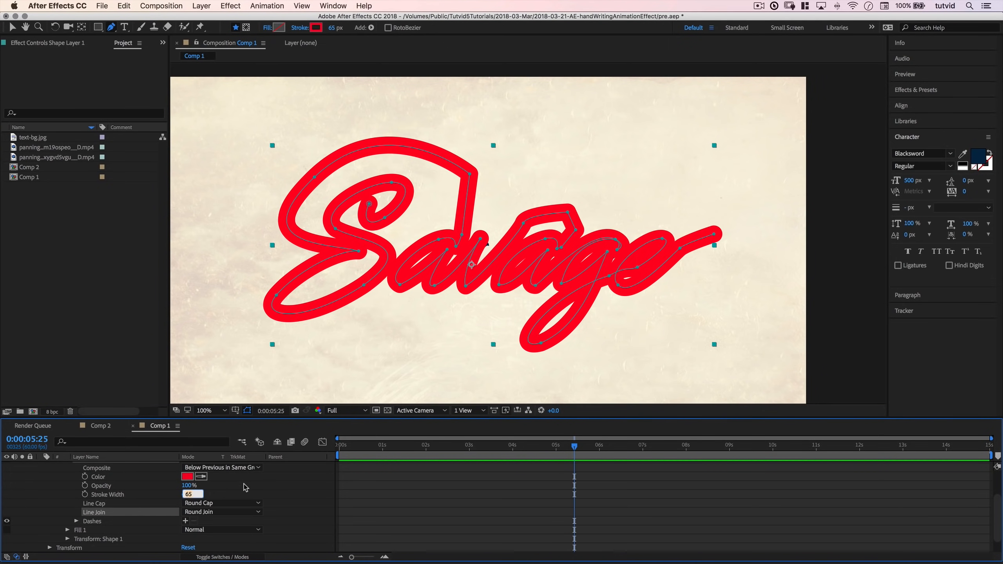
{"action": "type", "text": "35"}
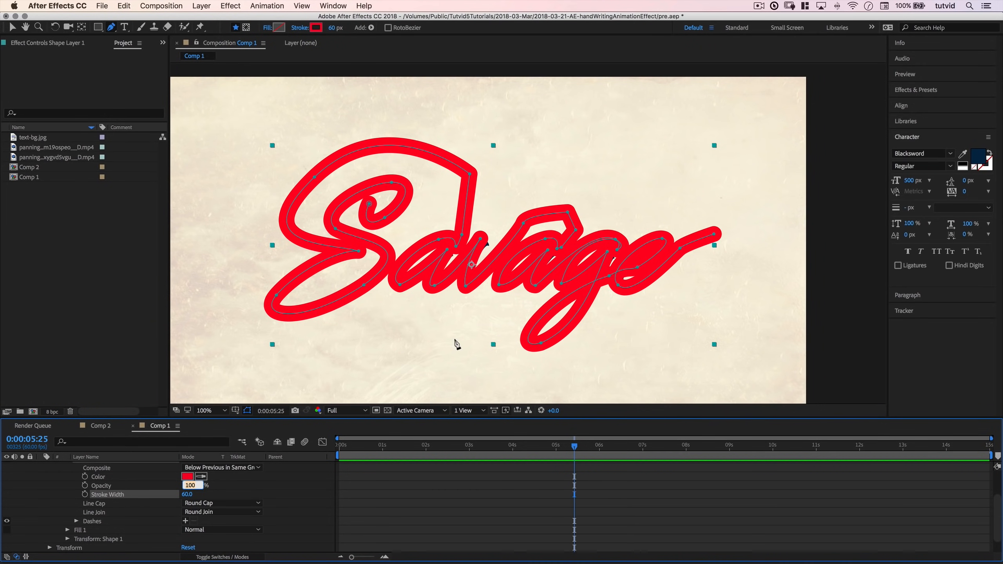
{"action": "mouse_move", "coordinate": [462, 268]}
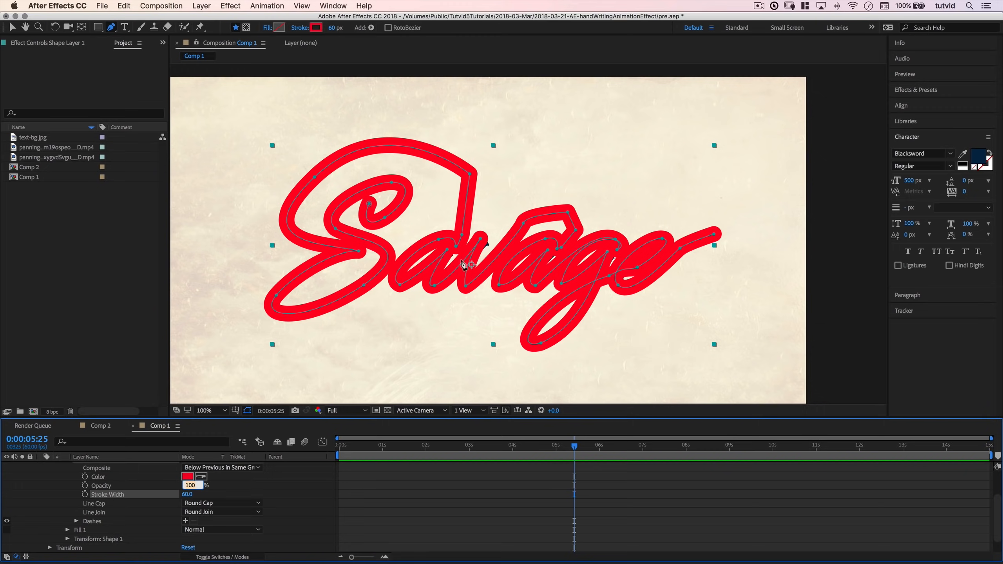
{"action": "mouse_move", "coordinate": [327, 348]}
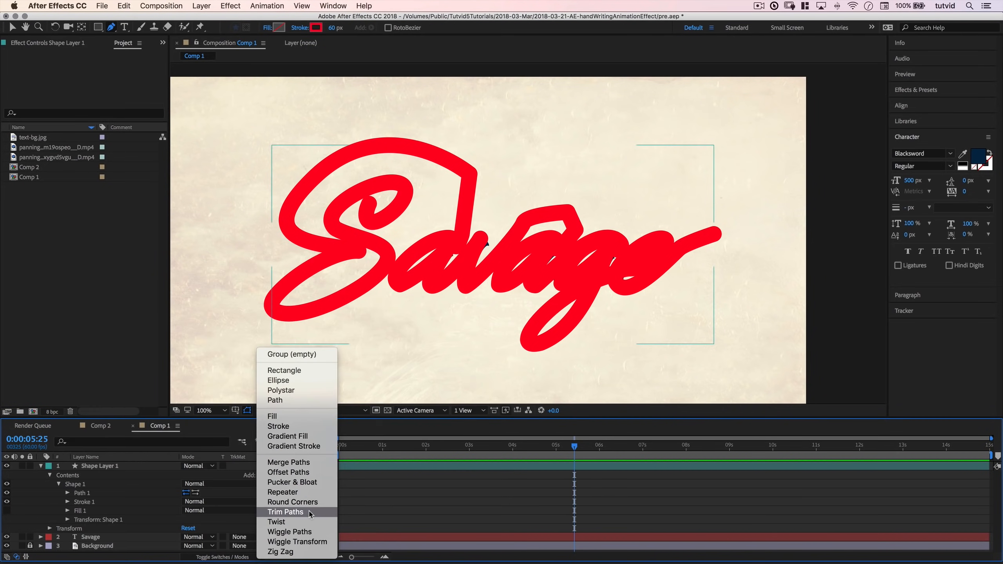
- Add a Trim Paths operation to the red stroke shape
{"action": "left_click", "coordinate": [286, 513]}
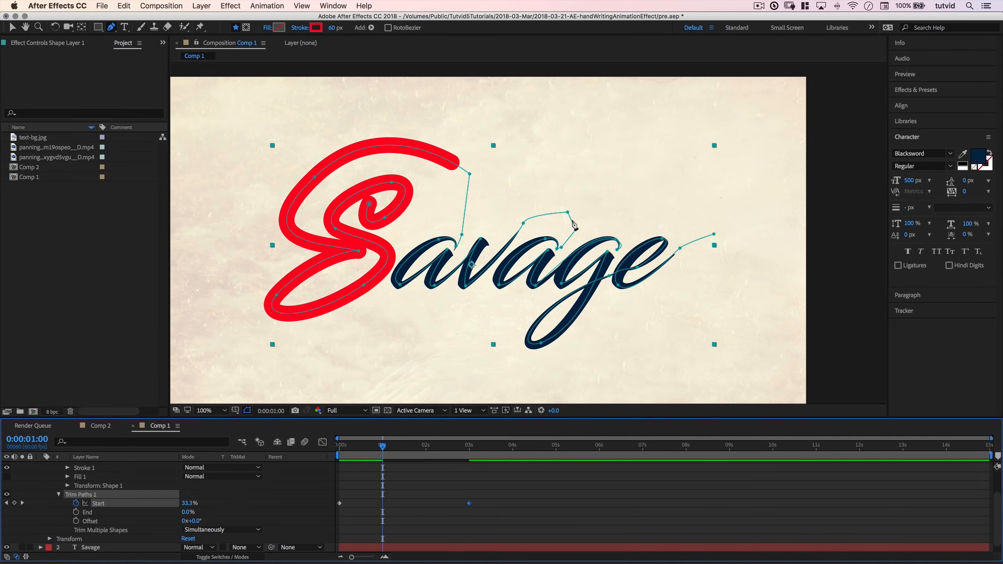
{"action": "mouse_move", "coordinate": [103, 522]}
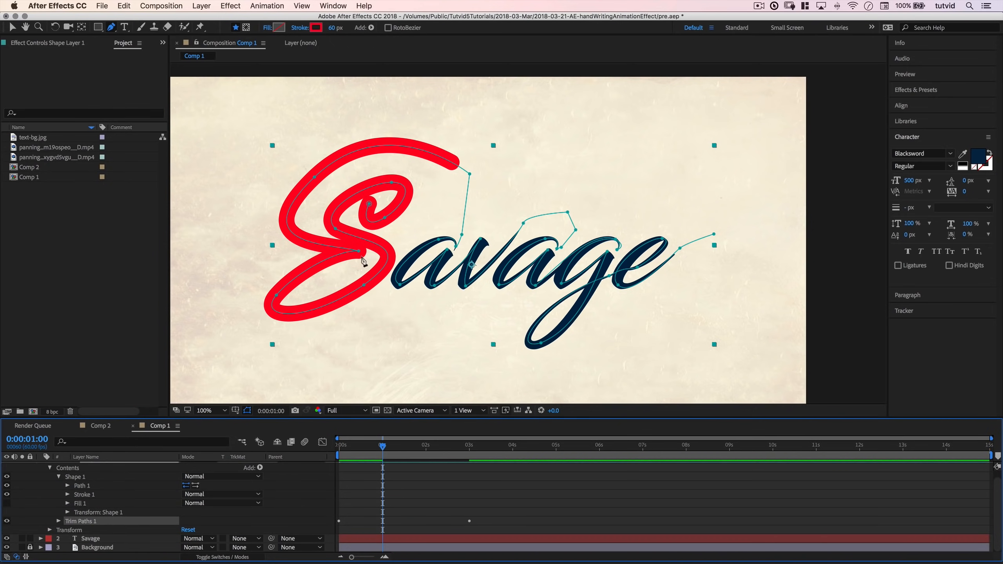
{"action": "mouse_move", "coordinate": [481, 360]}
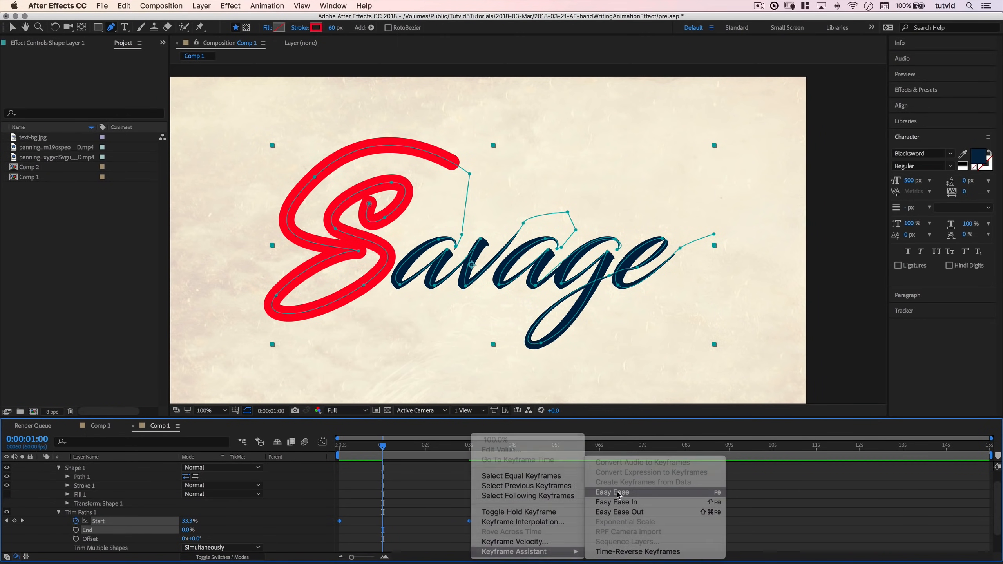
- Apply Easy Ease to the Trim Paths Start keyframes
{"action": "left_click", "coordinate": [613, 492]}
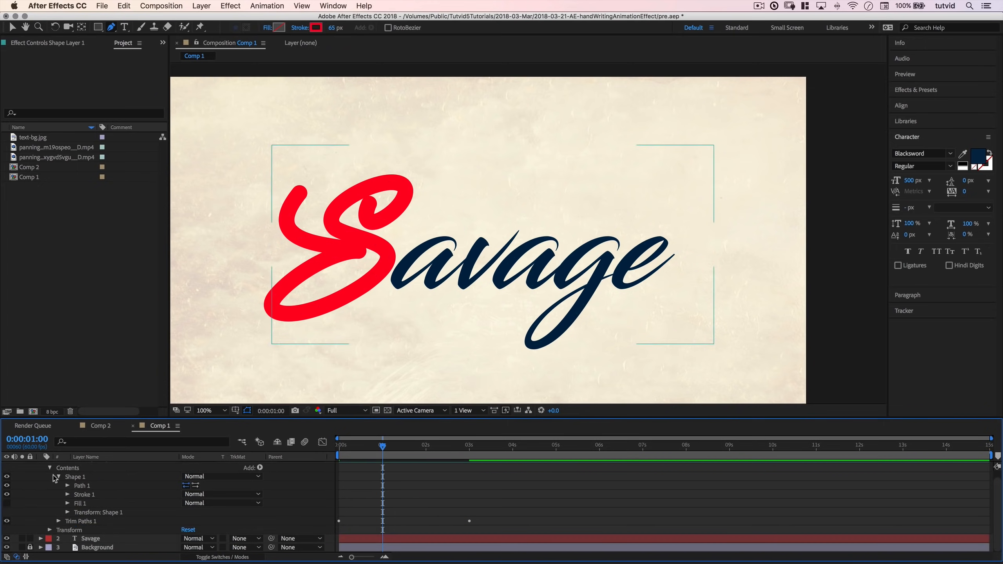
- Show the TrkMat column and drop down Shape Layer 1's track matte choices
{"action": "left_click", "coordinate": [58, 477]}
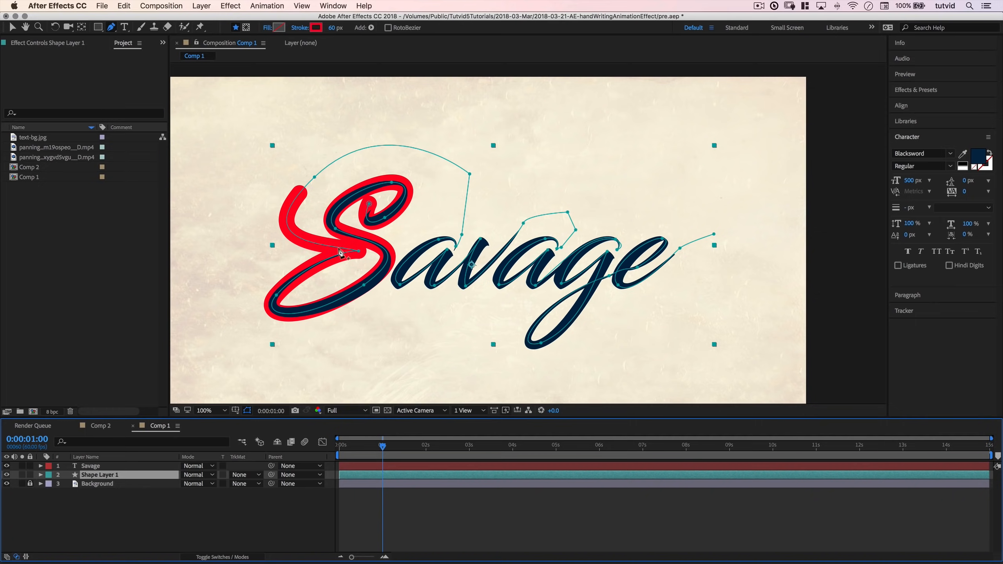
{"action": "mouse_move", "coordinate": [178, 496]}
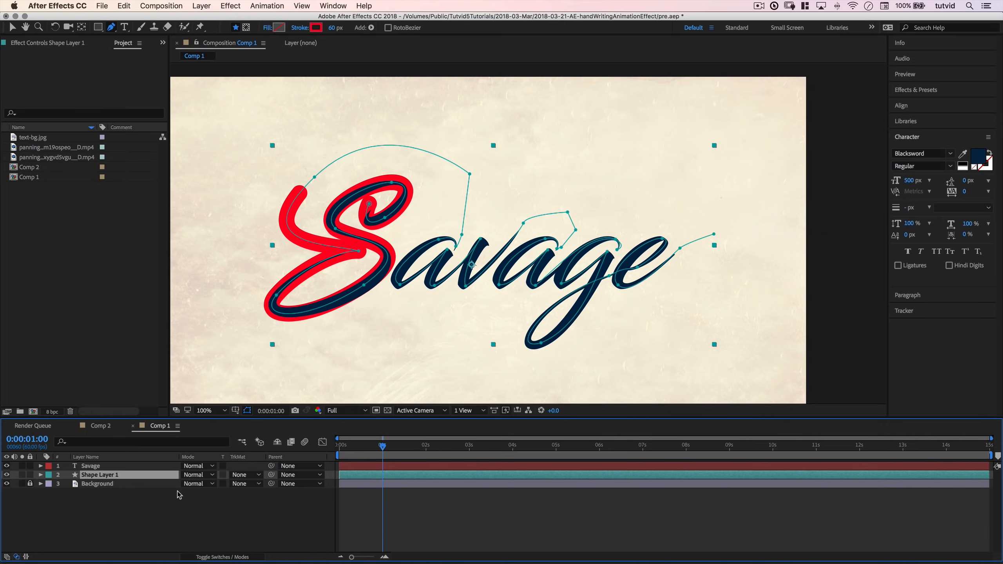
{"action": "mouse_move", "coordinate": [230, 556]}
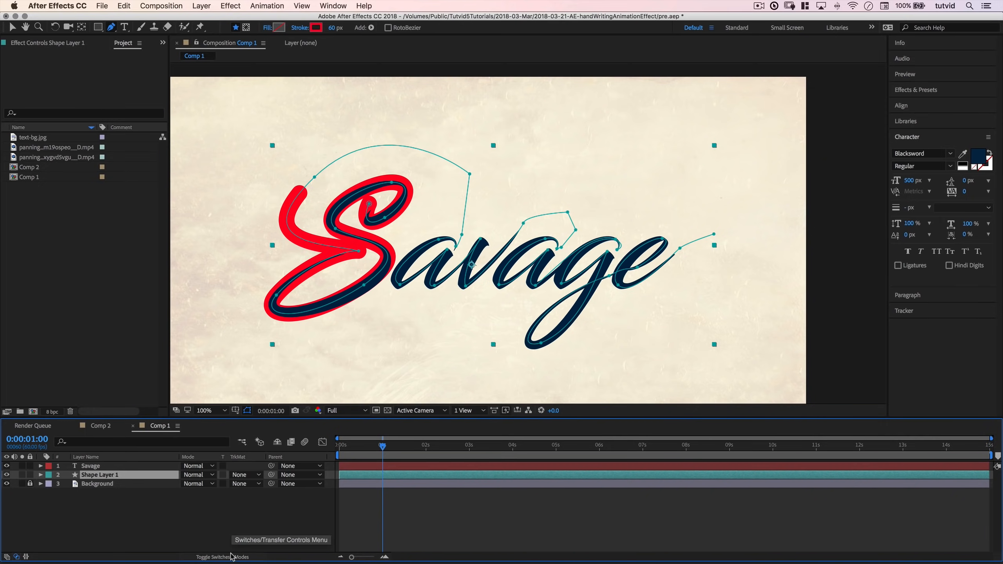
{"action": "left_click", "coordinate": [218, 557]}
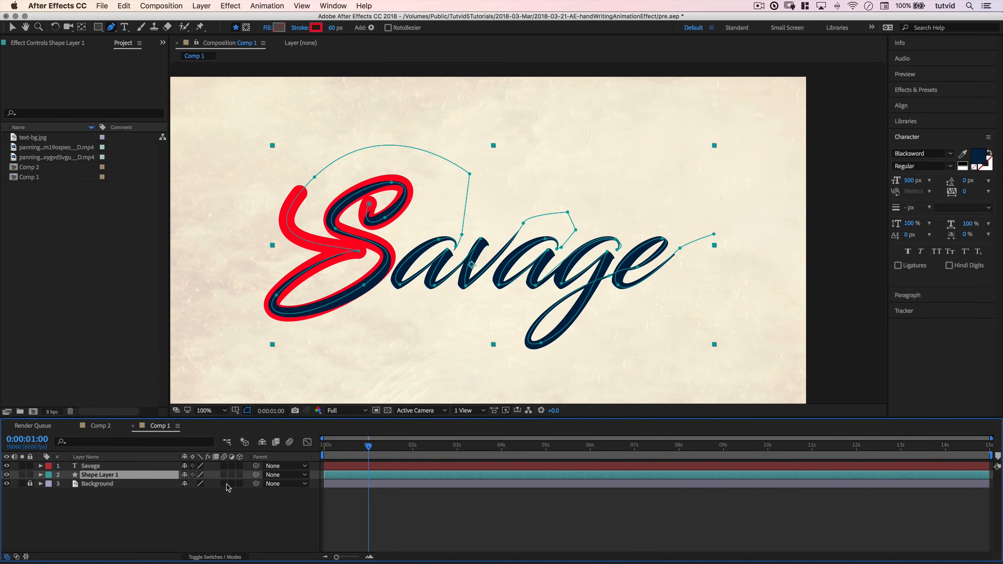
{"action": "left_click", "coordinate": [216, 557]}
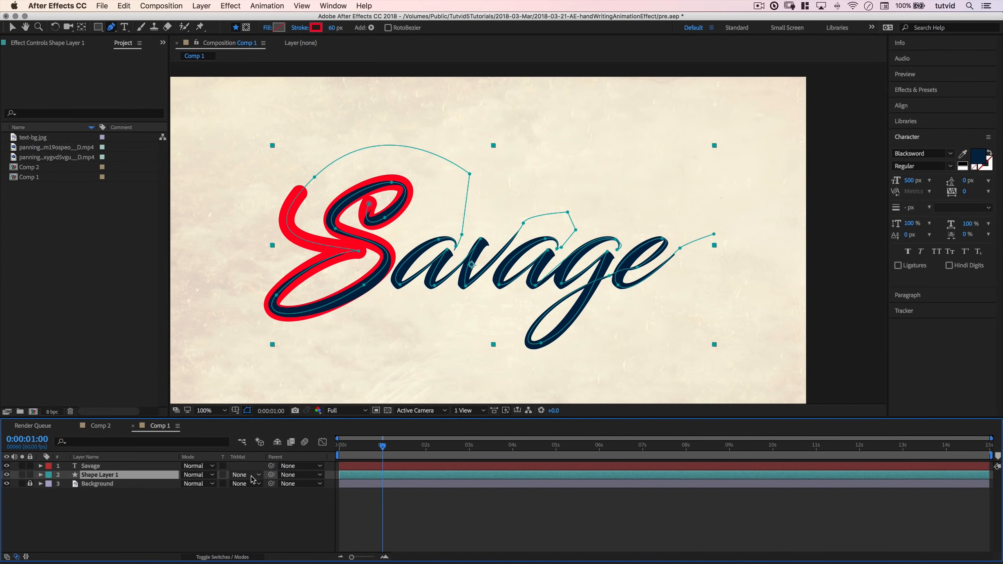
{"action": "left_click", "coordinate": [256, 474]}
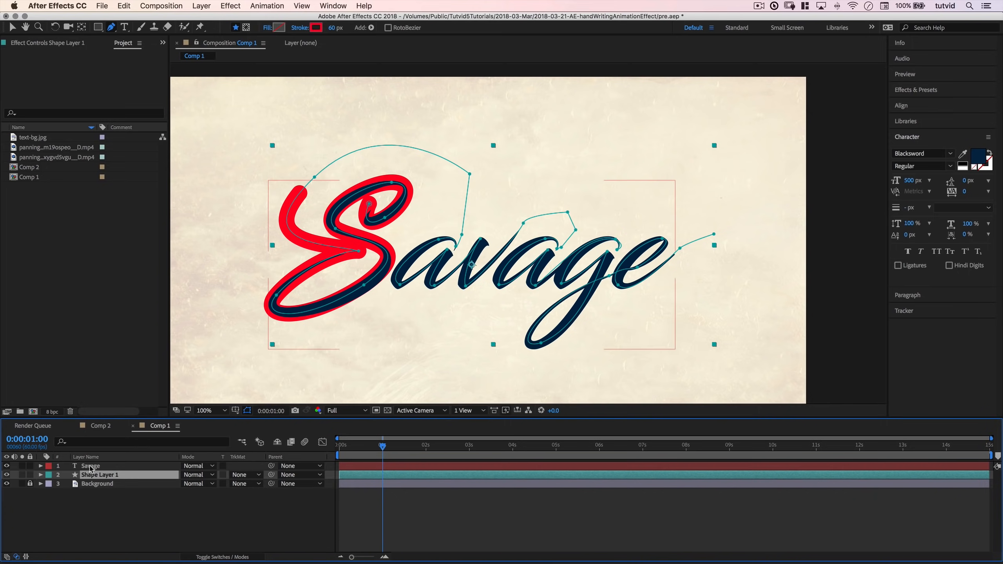
{"action": "left_click", "coordinate": [247, 475]}
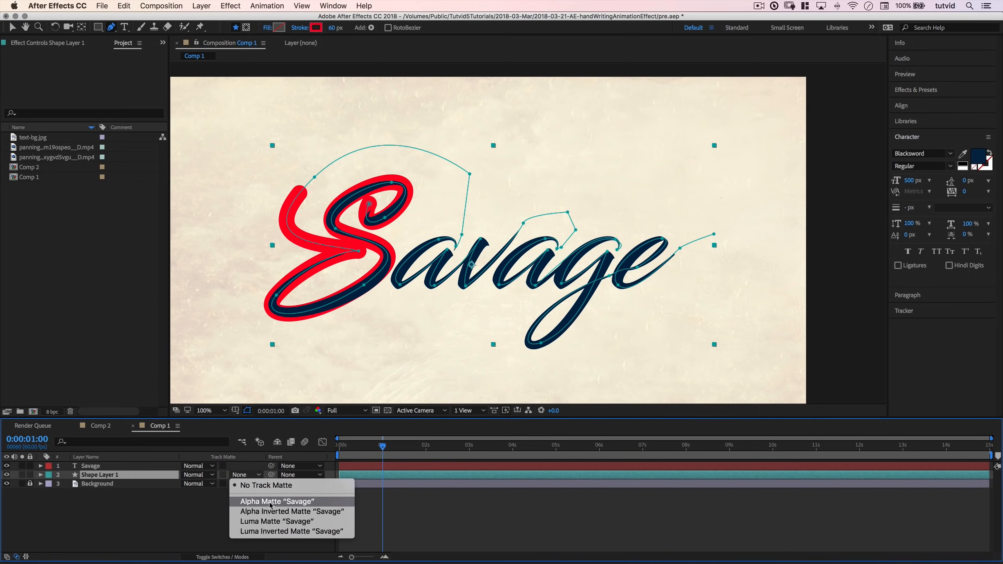
- Set the stroke layer to Alpha Matte "Savage" and scrub to preview the masked write-on
{"action": "left_click", "coordinate": [272, 502]}
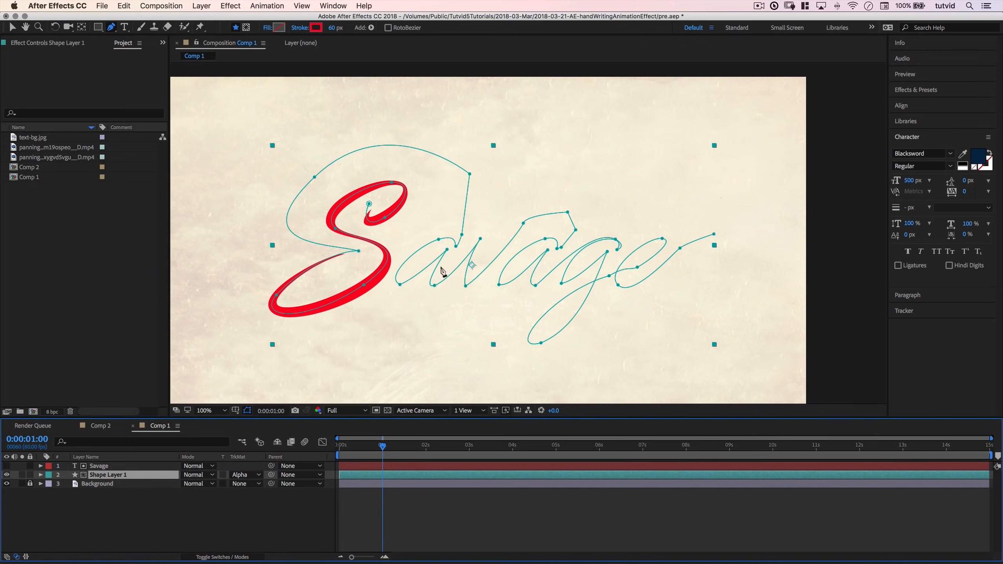
{"action": "mouse_move", "coordinate": [373, 446]}
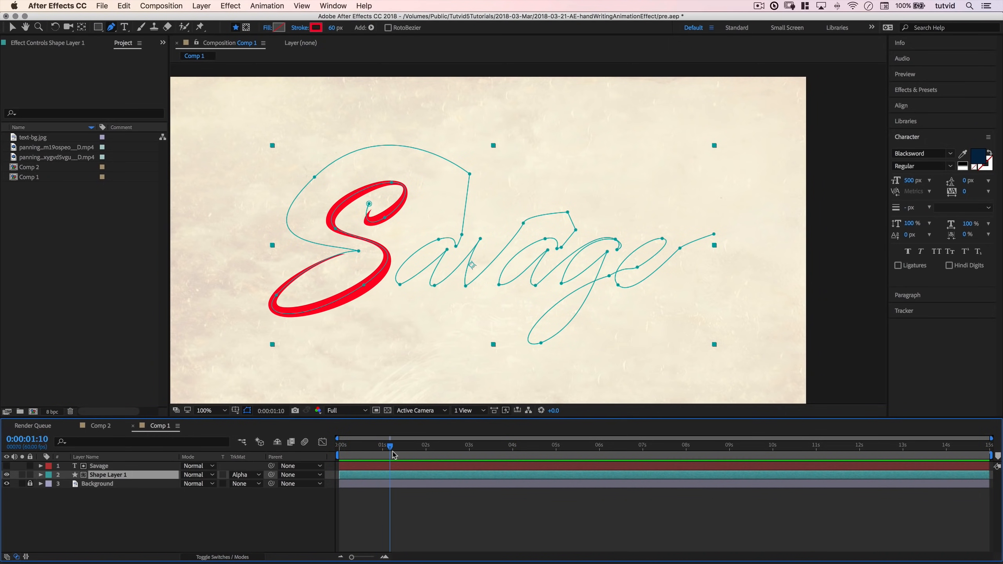
{"action": "left_click_drag", "start_coordinate": [392, 445], "coordinate": [426, 444]}
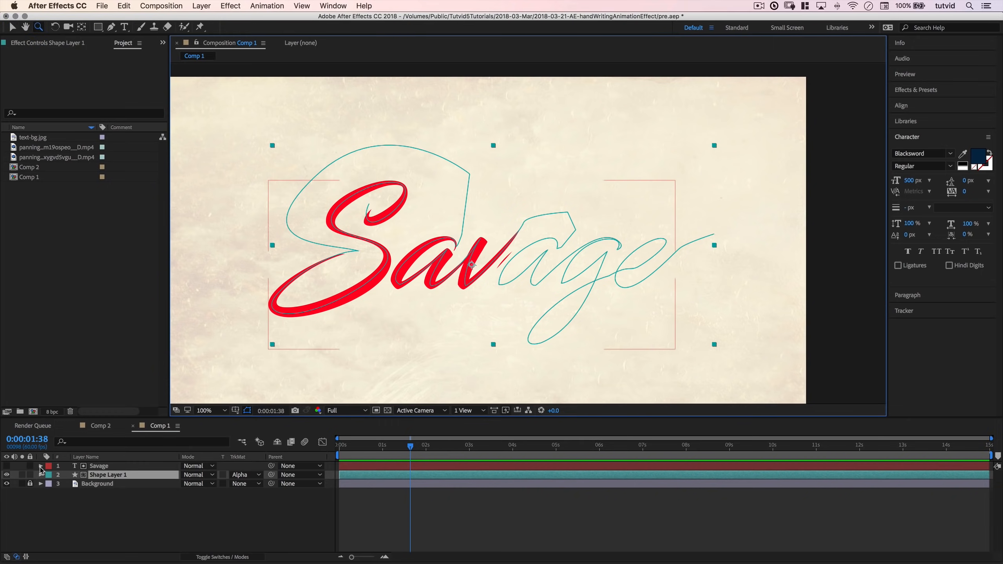
- Expose Path 1, zoom out, scrub the write-on and move vertices where the a joins the v
{"action": "left_click", "coordinate": [40, 475]}
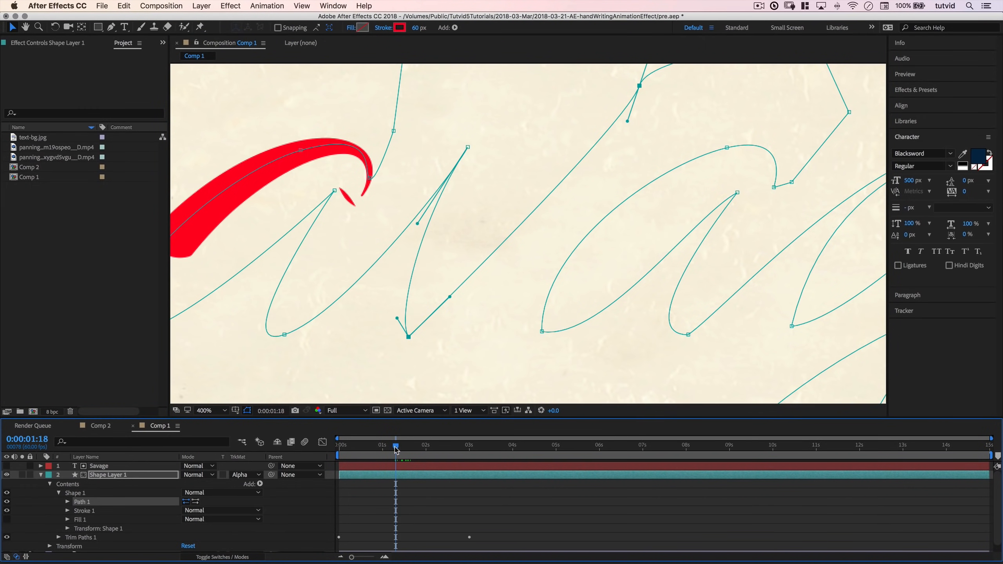
{"action": "left_click", "coordinate": [204, 411]}
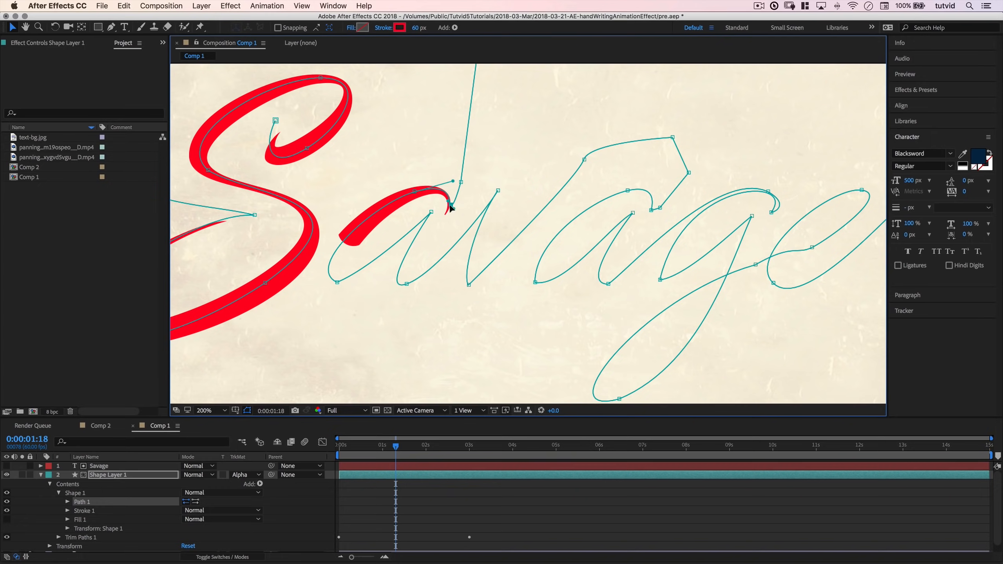
{"action": "mouse_move", "coordinate": [460, 172]}
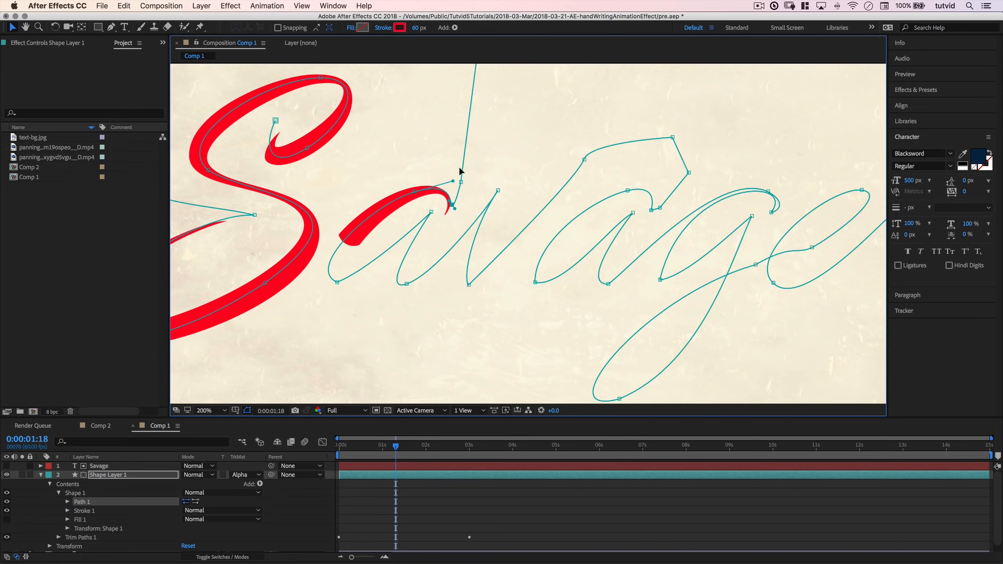
{"action": "left_click_drag", "start_coordinate": [395, 444], "coordinate": [378, 444]}
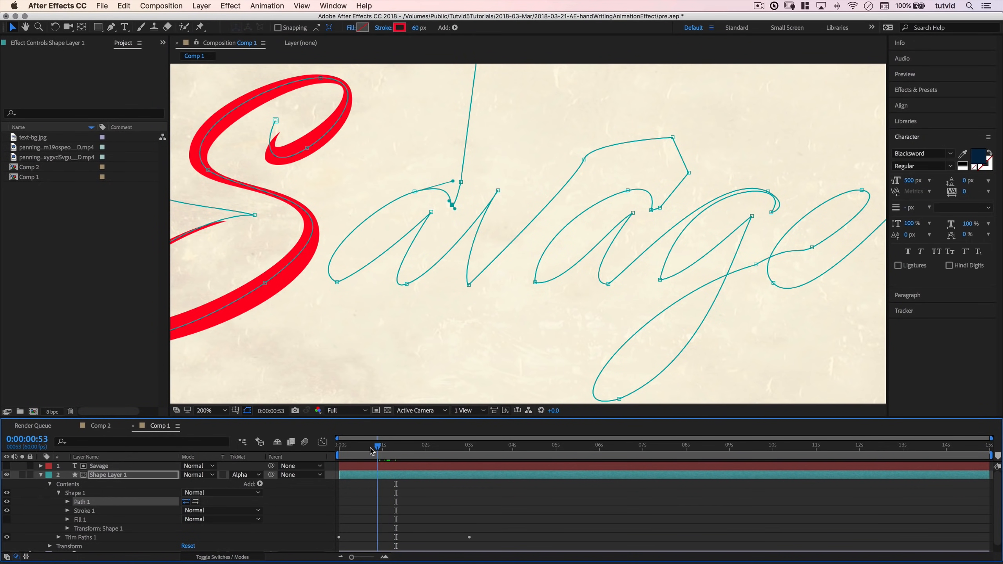
{"action": "left_click_drag", "start_coordinate": [378, 446], "coordinate": [414, 446]}
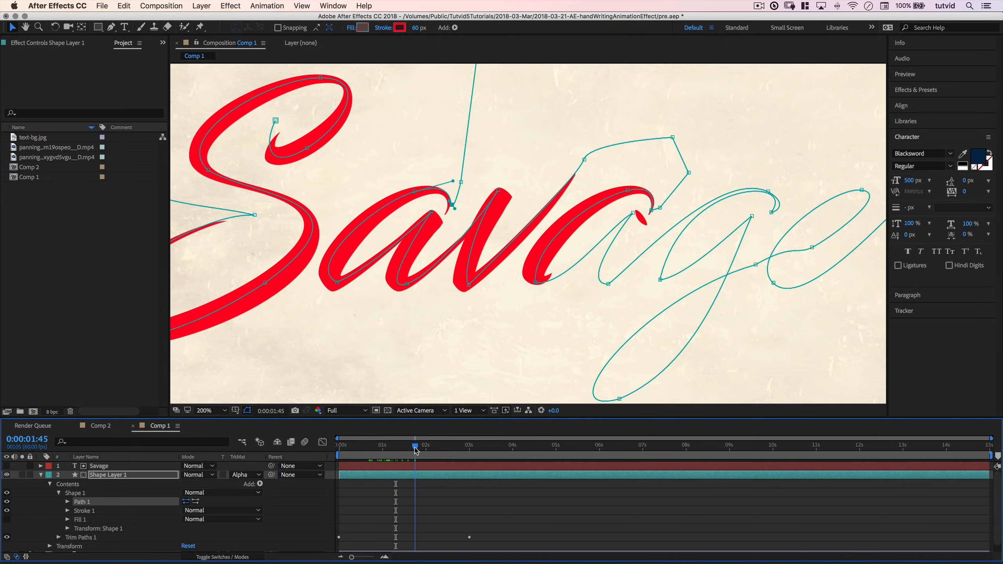
{"action": "left_click_drag", "start_coordinate": [415, 445], "coordinate": [389, 444]}
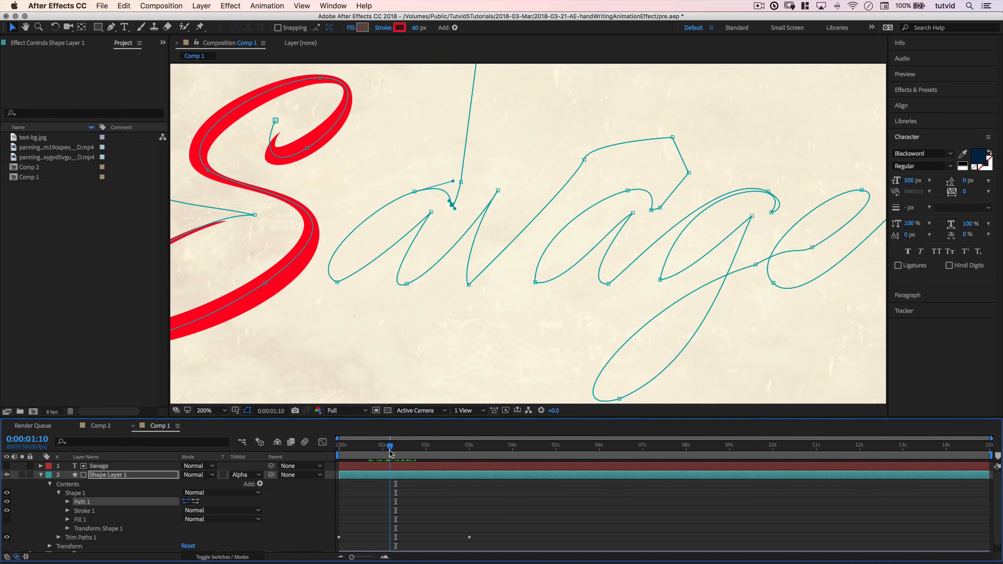
{"action": "left_click_drag", "start_coordinate": [389, 446], "coordinate": [395, 446]}
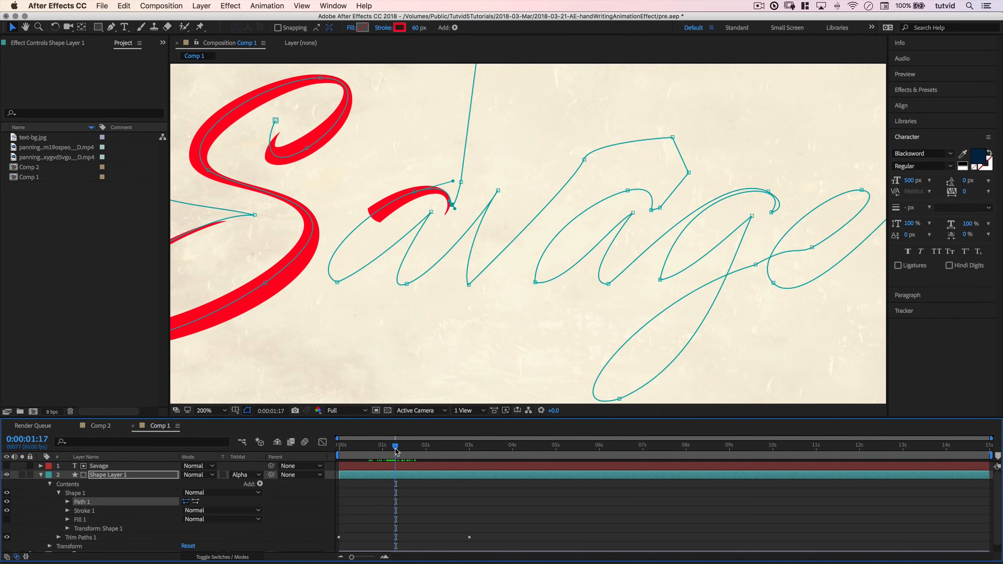
{"action": "left_click_drag", "start_coordinate": [395, 447], "coordinate": [401, 447]}
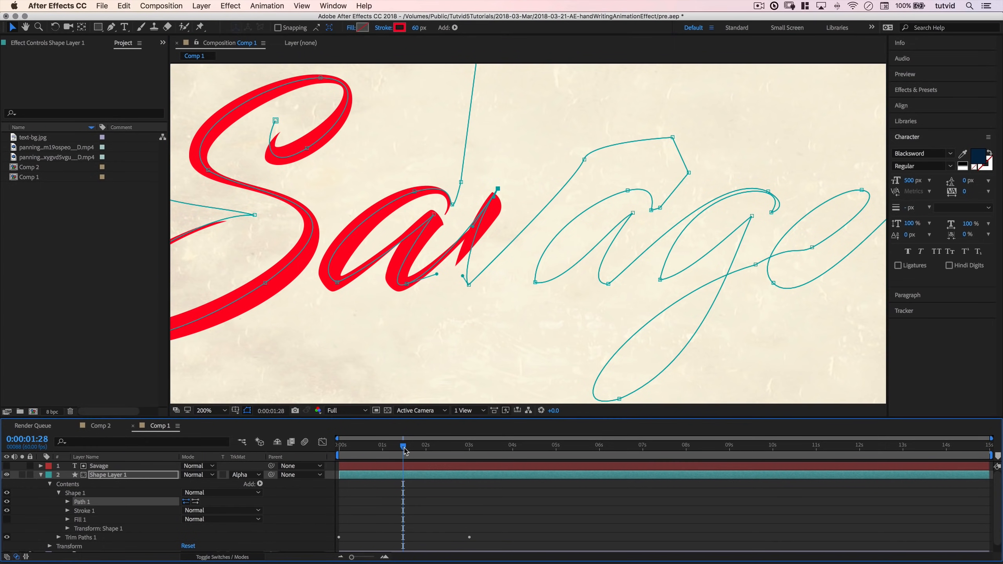
- Drag Path 1 points around 1:47–1:54 so the stroke traces the second a to its base
{"action": "left_click_drag", "start_coordinate": [403, 446], "coordinate": [418, 446]}
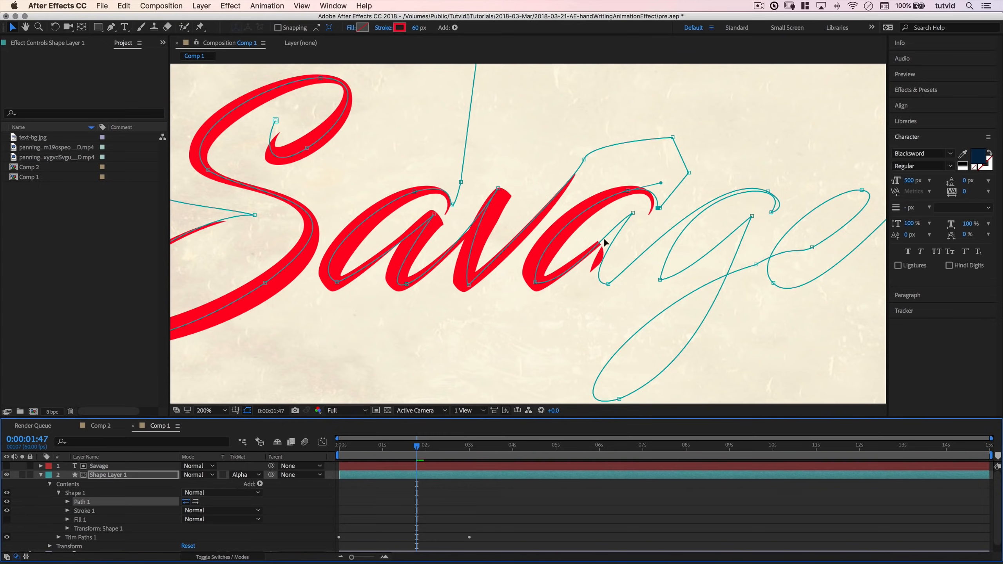
{"action": "left_click", "coordinate": [112, 26]}
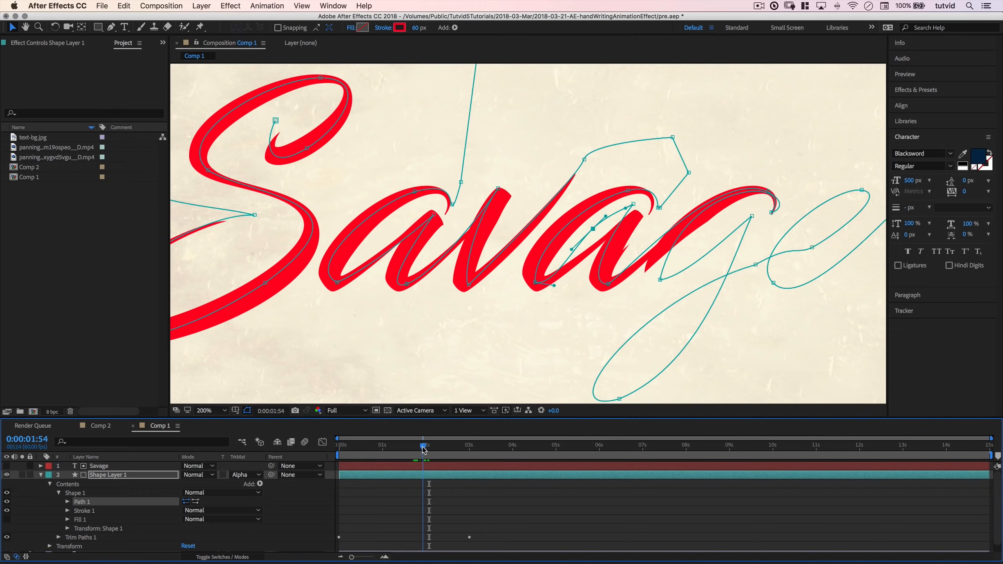
{"action": "left_click_drag", "start_coordinate": [423, 446], "coordinate": [421, 446]}
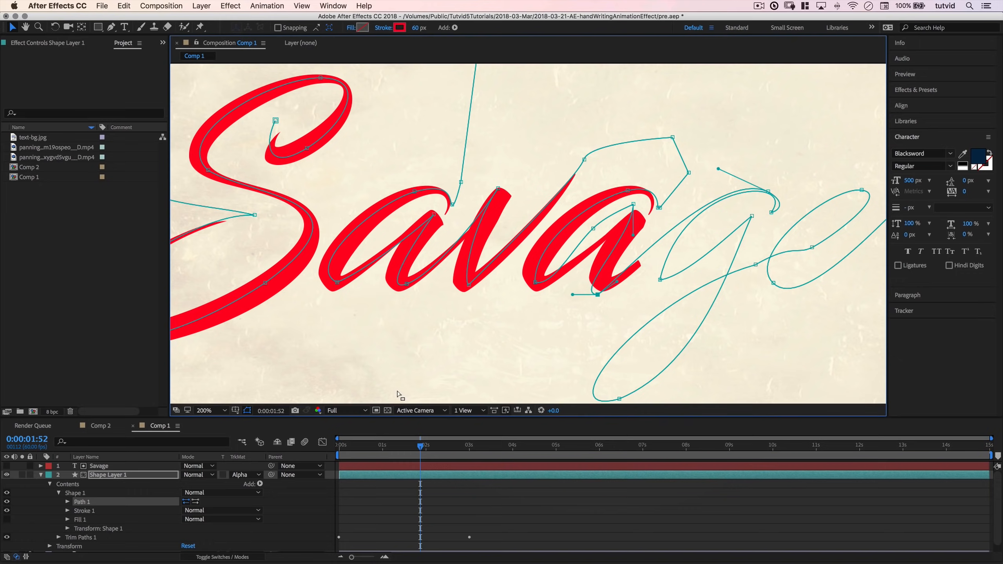
- With the Pen tool, add and drag vertices so the stroke sweeps down the g's descender
{"action": "left_click", "coordinate": [110, 27]}
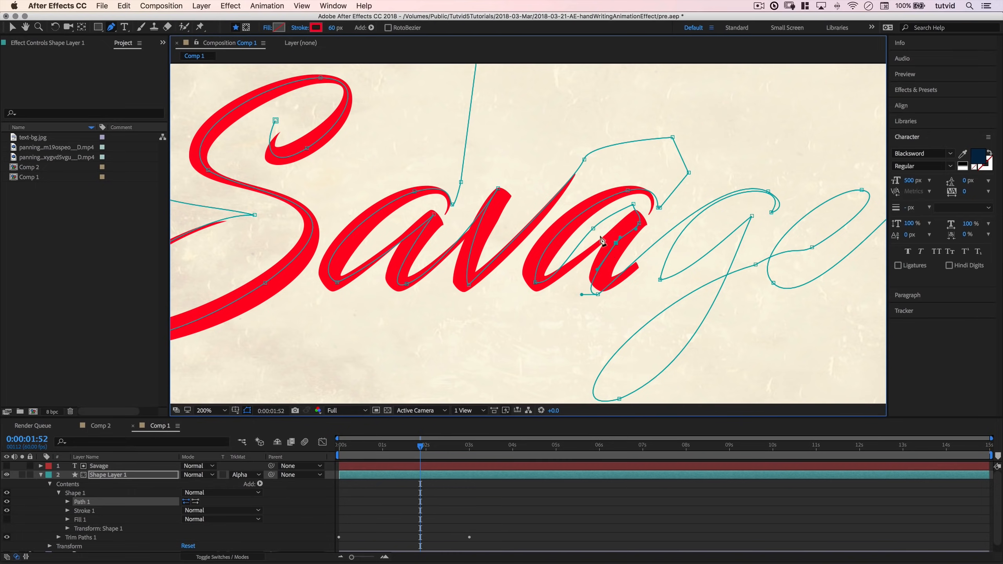
{"action": "left_click_drag", "start_coordinate": [420, 445], "coordinate": [411, 445]}
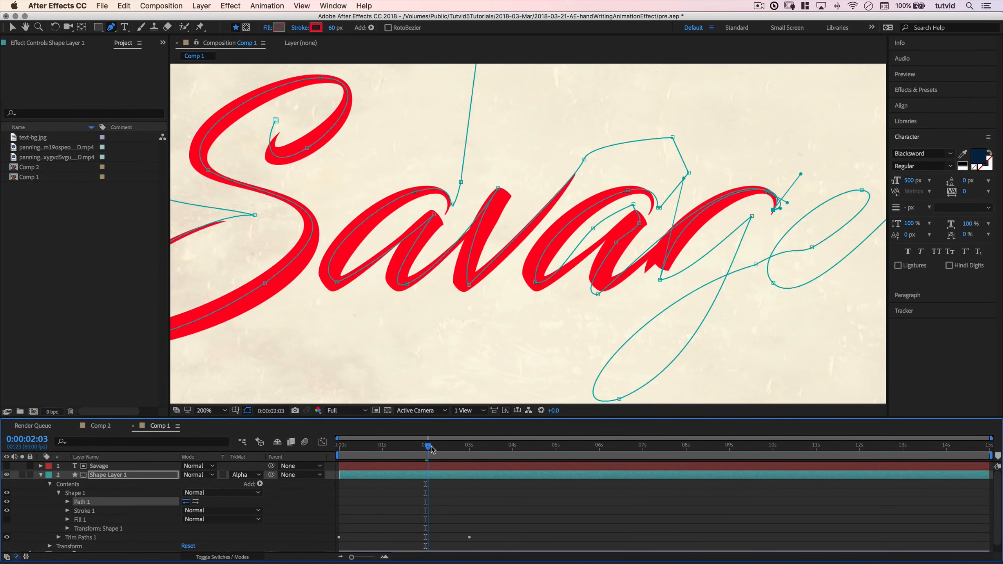
{"action": "left_click_drag", "start_coordinate": [427, 444], "coordinate": [432, 445]}
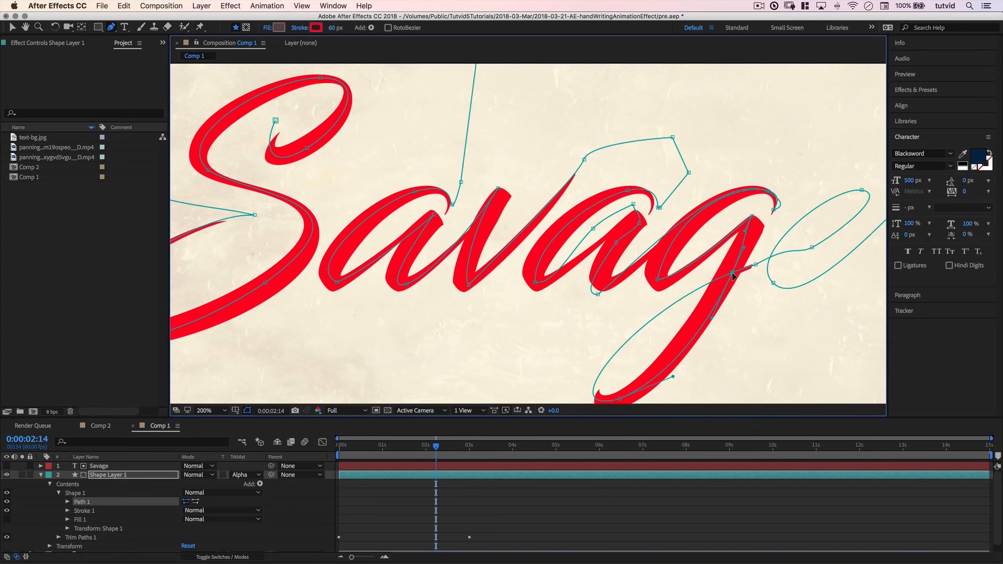
- Reshape Path 1 over the final e, then return to the start of the animation
{"action": "left_click", "coordinate": [435, 447]}
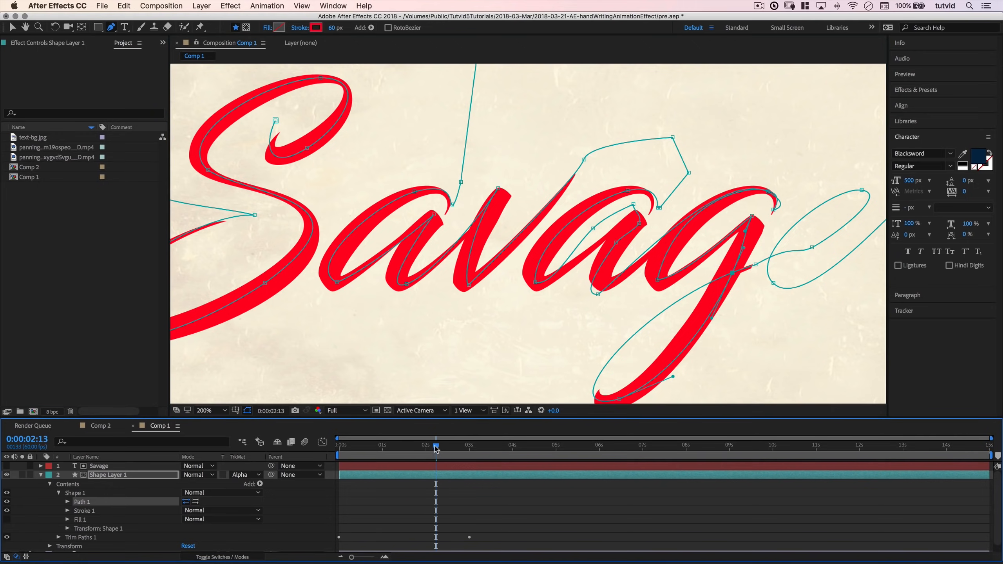
{"action": "left_click_drag", "start_coordinate": [436, 444], "coordinate": [448, 445]}
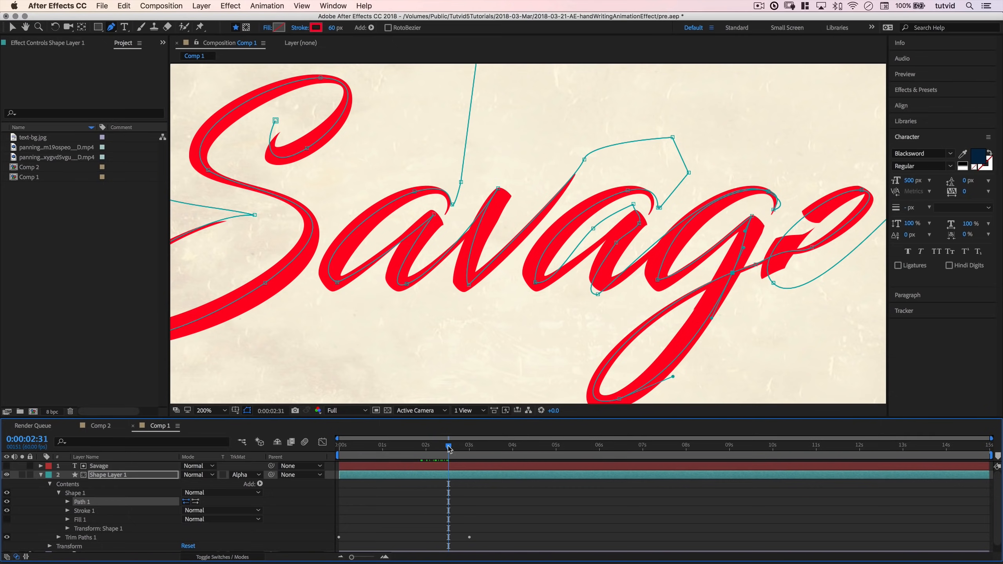
{"action": "left_click_drag", "start_coordinate": [448, 445], "coordinate": [457, 445]}
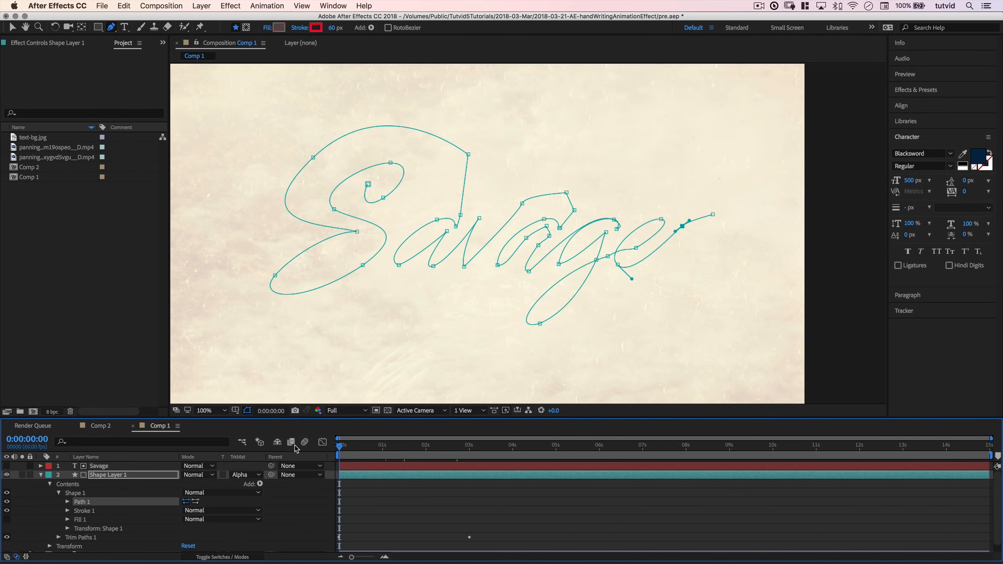
{"action": "mouse_move", "coordinate": [304, 522]}
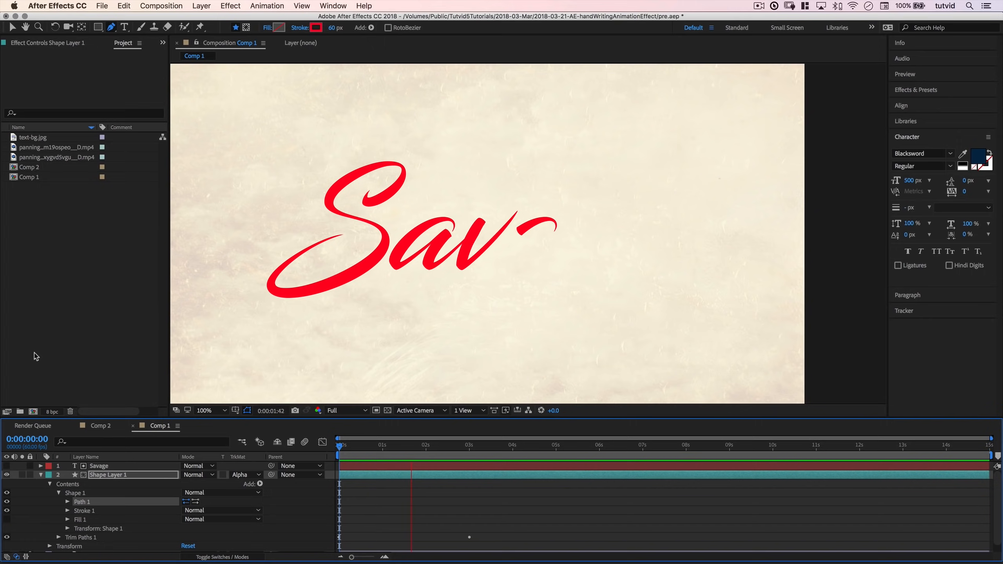
{"action": "left_click_drag", "start_coordinate": [415, 445], "coordinate": [499, 444]}
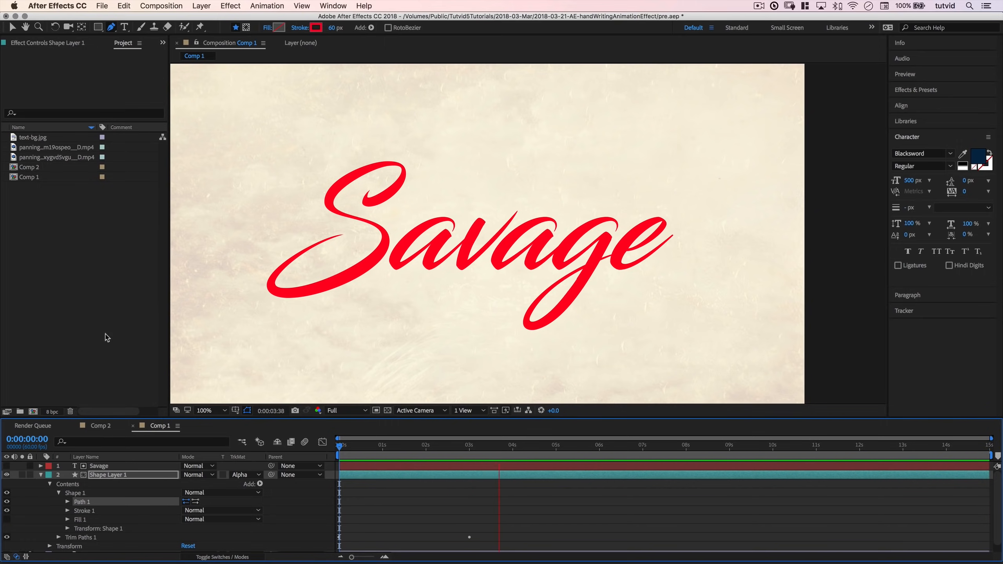
{"action": "left_click", "coordinate": [443, 446]}
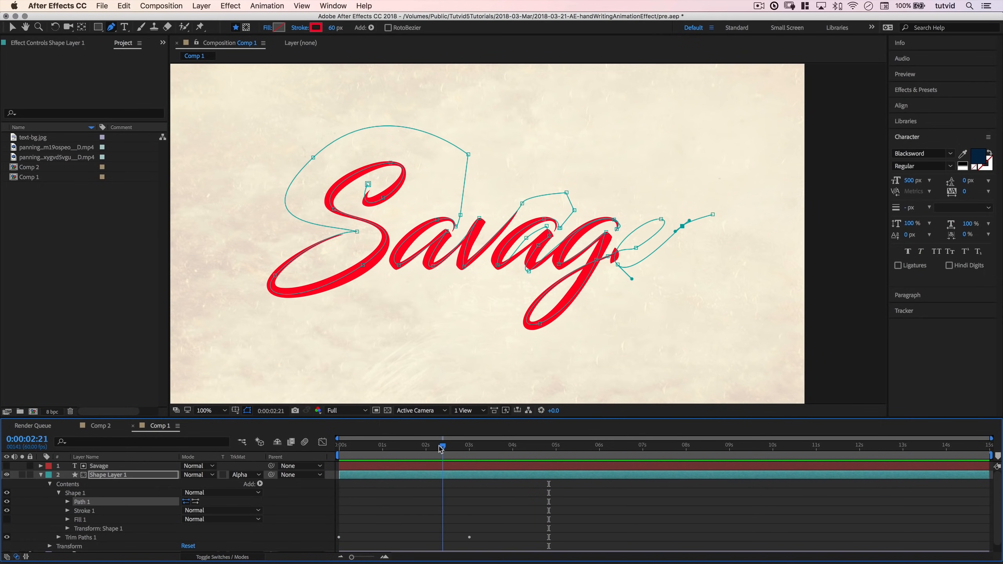
{"action": "left_click_drag", "start_coordinate": [440, 444], "coordinate": [421, 445]}
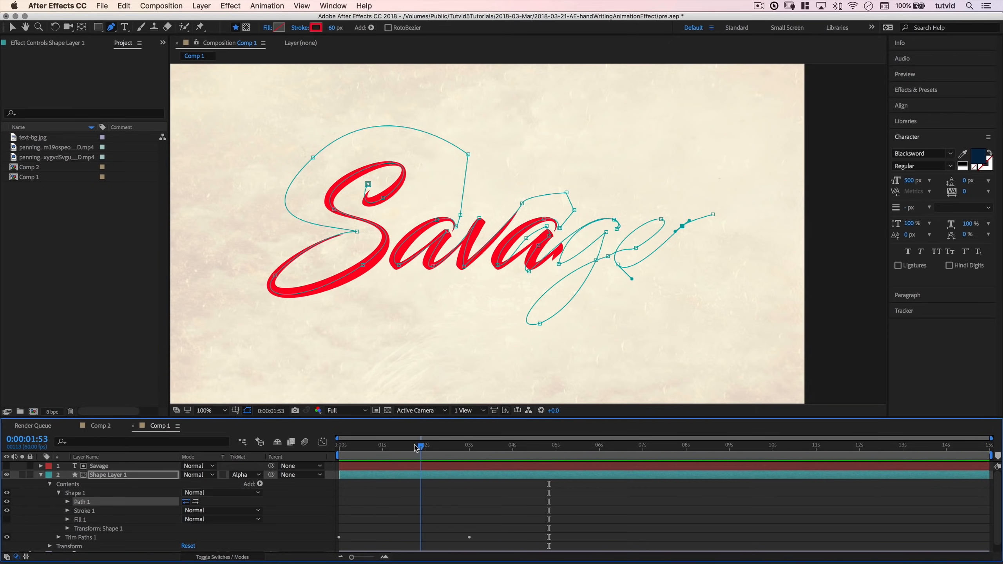
{"action": "left_click_drag", "start_coordinate": [421, 445], "coordinate": [395, 444]}
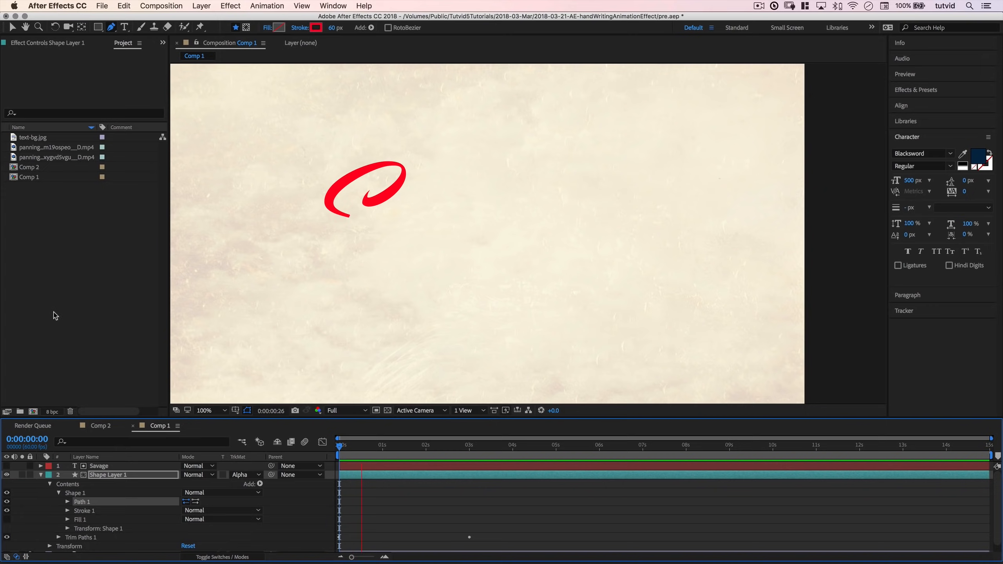
{"action": "left_click_drag", "start_coordinate": [362, 445], "coordinate": [448, 445]}
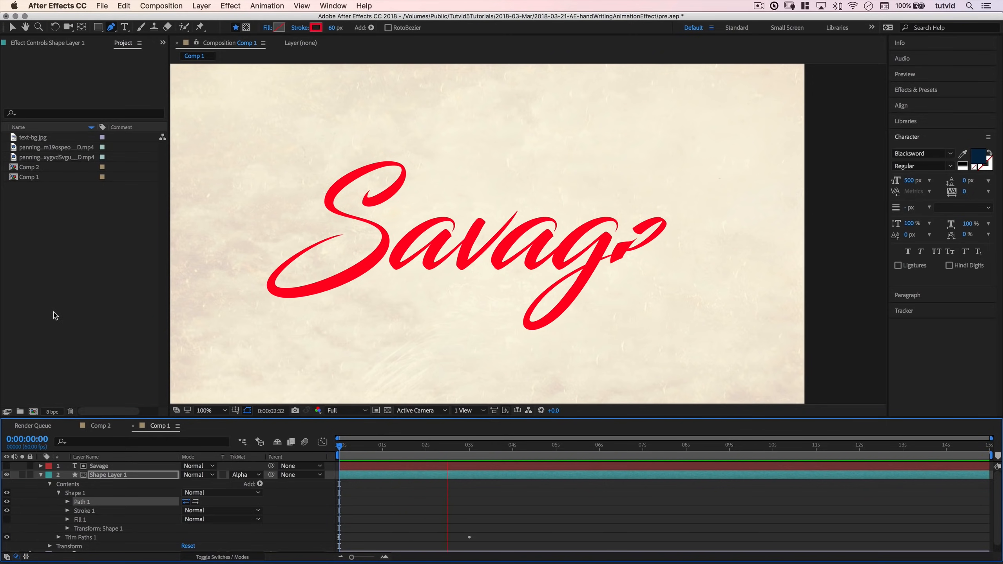